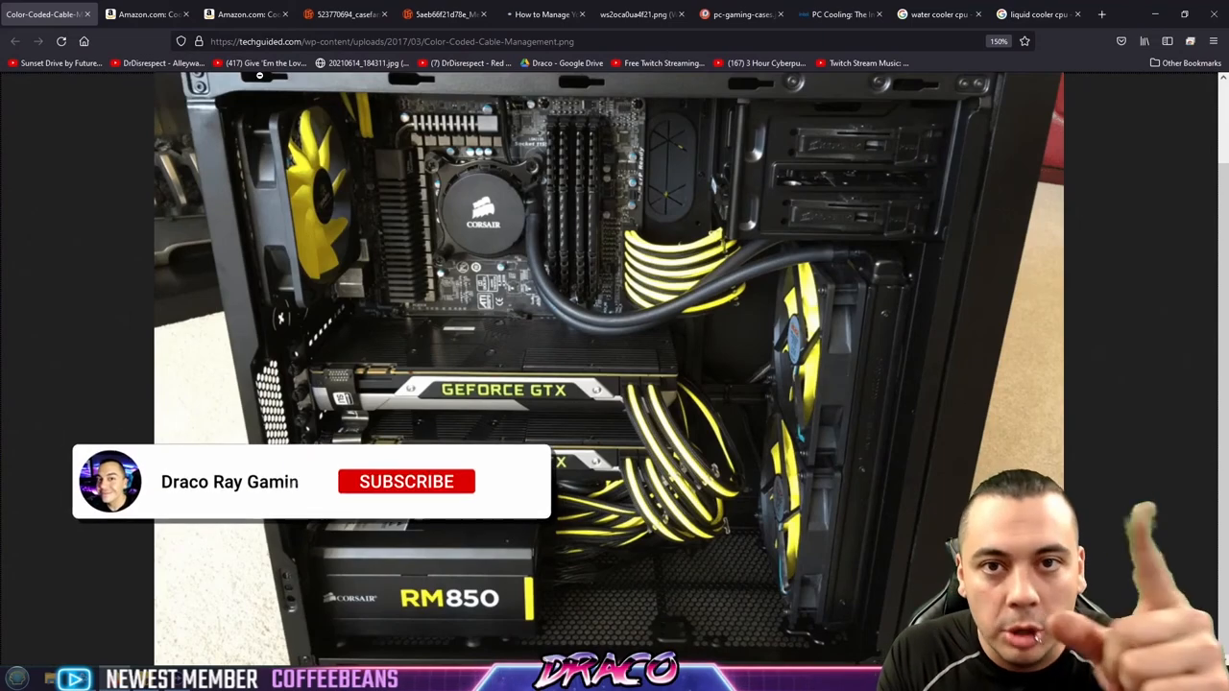
Show the Amazon MasterLiquid ML240L liquid cooler page, then the Hyper 212 air cooler page.
{"action": "left_click", "coordinate": [407, 480]}
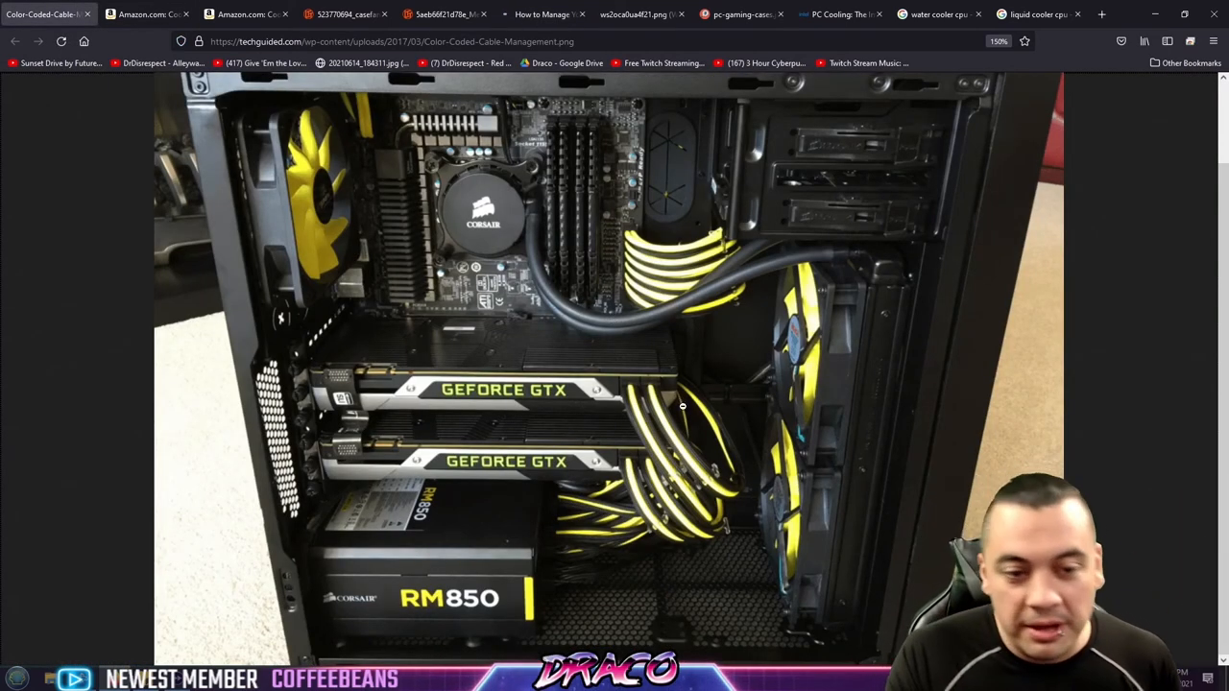
{"action": "mouse_move", "coordinate": [791, 592]}
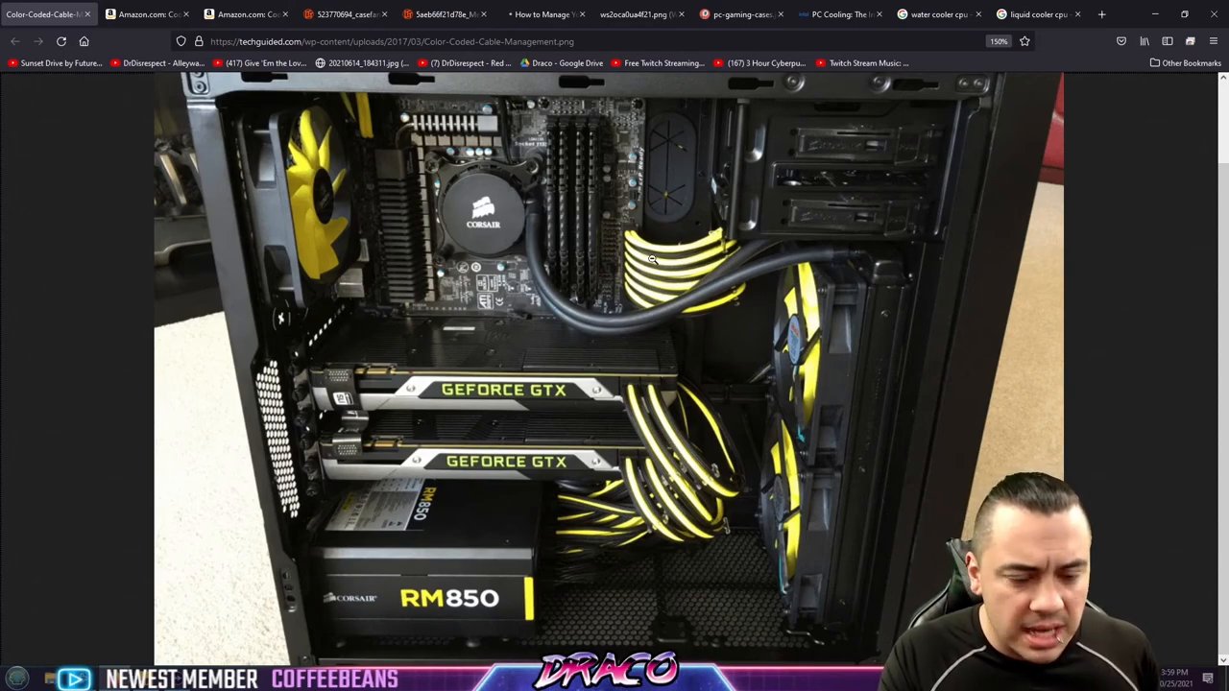
{"action": "mouse_move", "coordinate": [641, 171]}
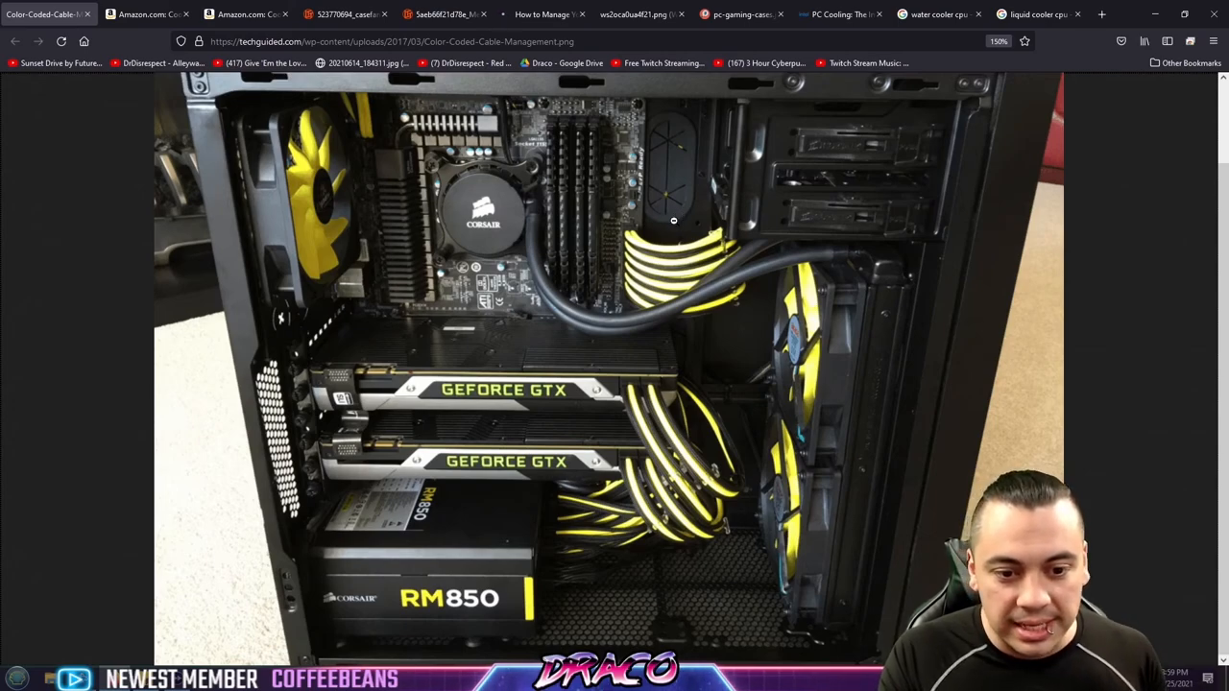
{"action": "mouse_move", "coordinate": [745, 496]}
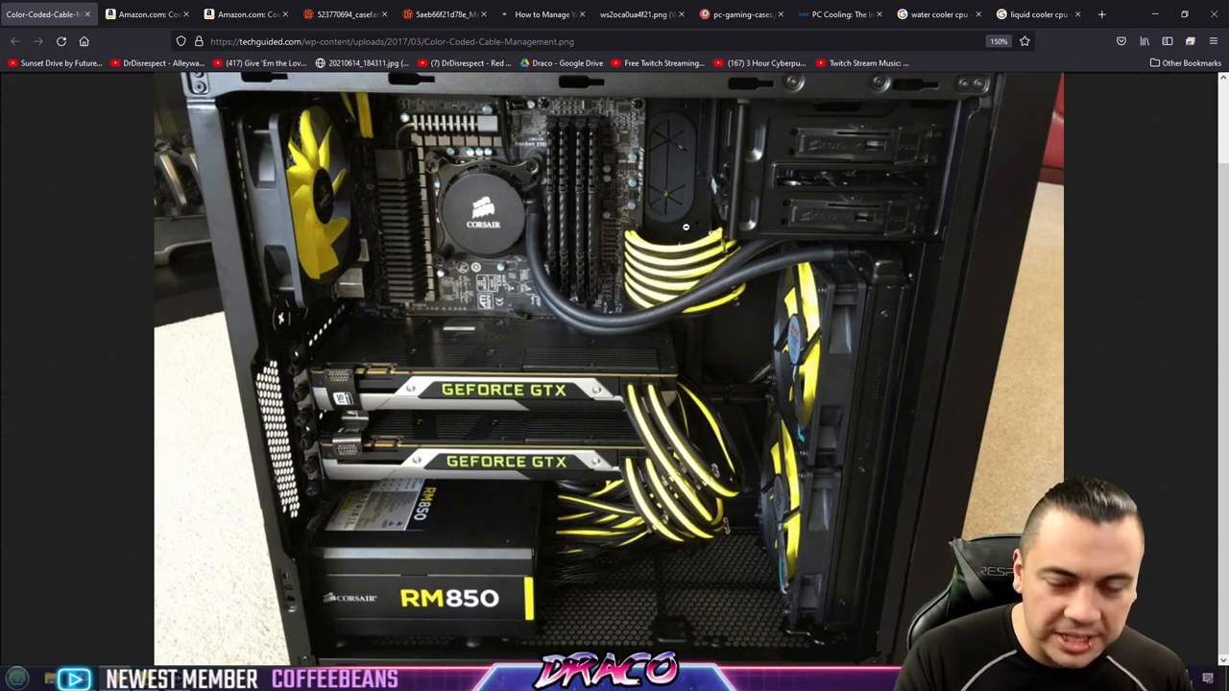
{"action": "mouse_move", "coordinate": [590, 288]}
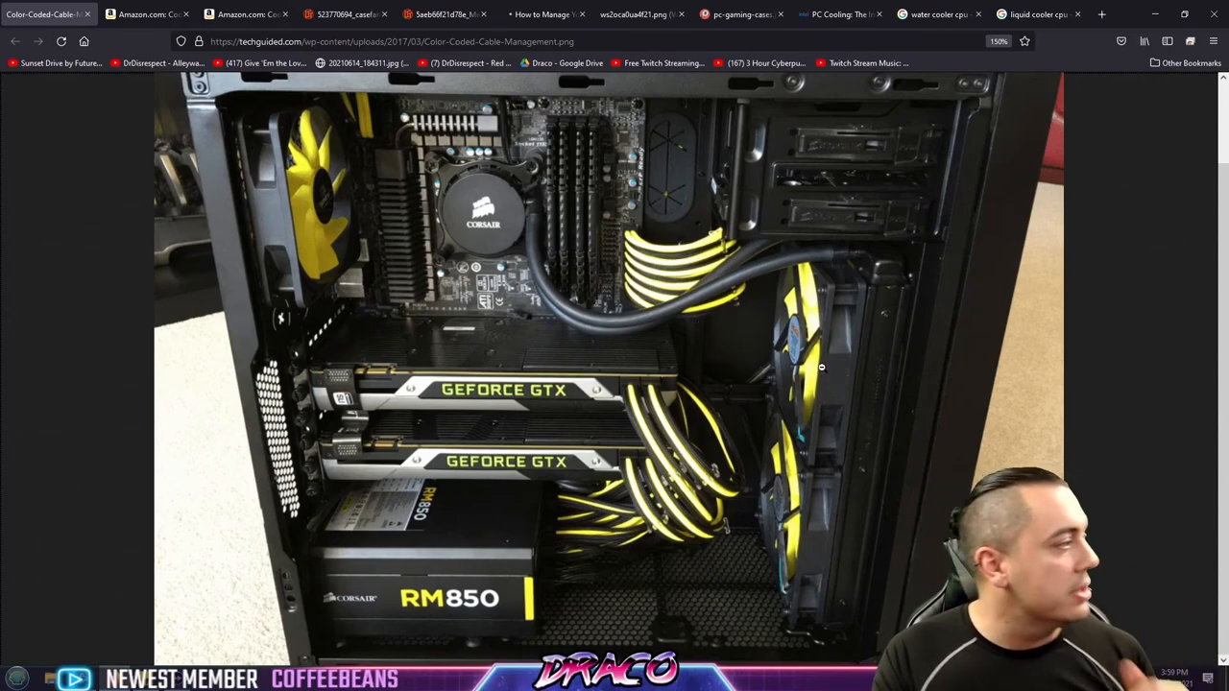
{"action": "mouse_move", "coordinate": [595, 303]}
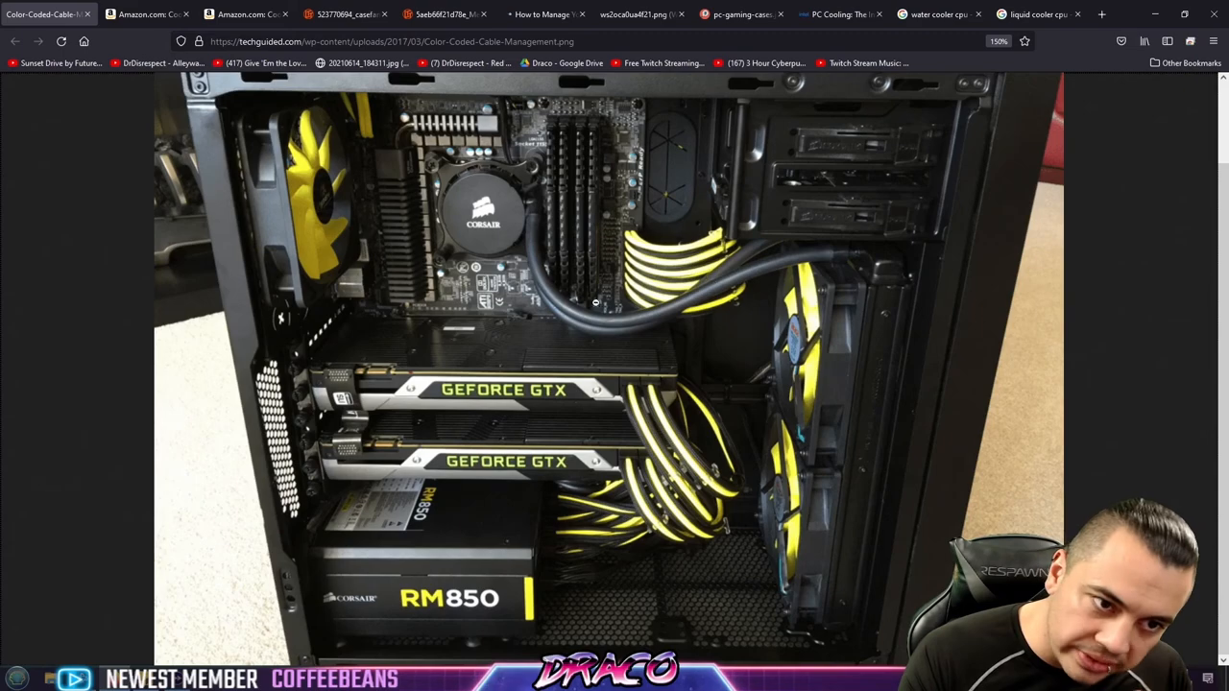
{"action": "mouse_move", "coordinate": [428, 100]}
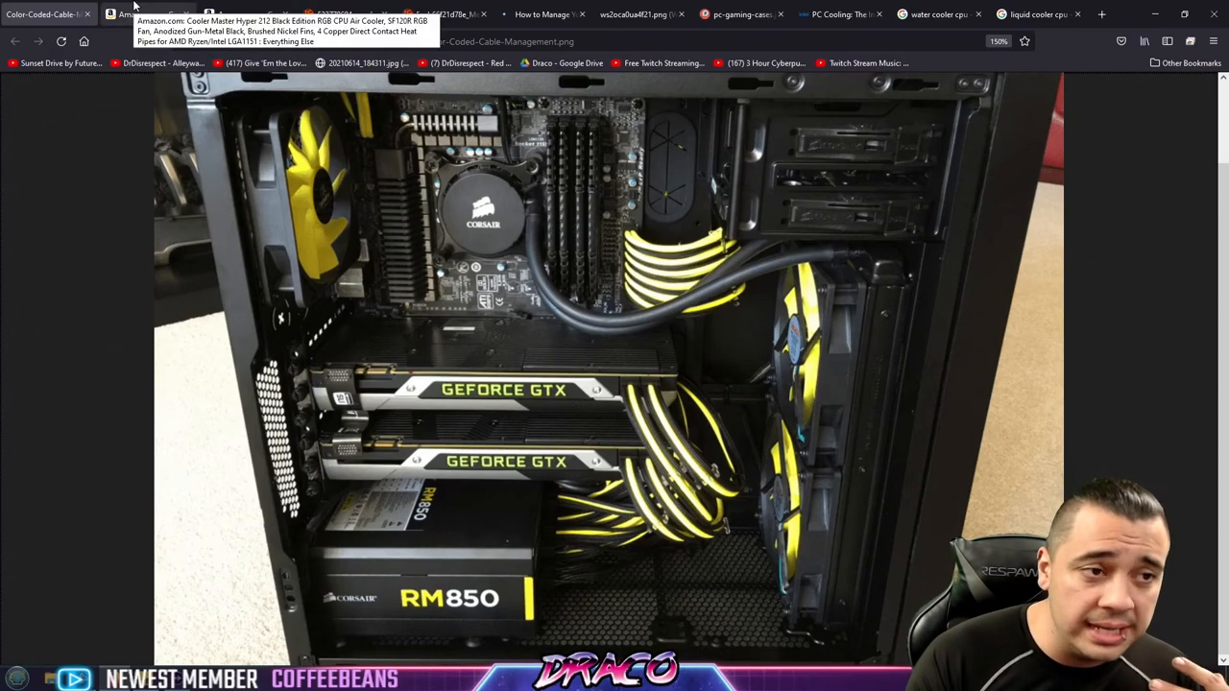
{"action": "left_click", "coordinate": [150, 13]}
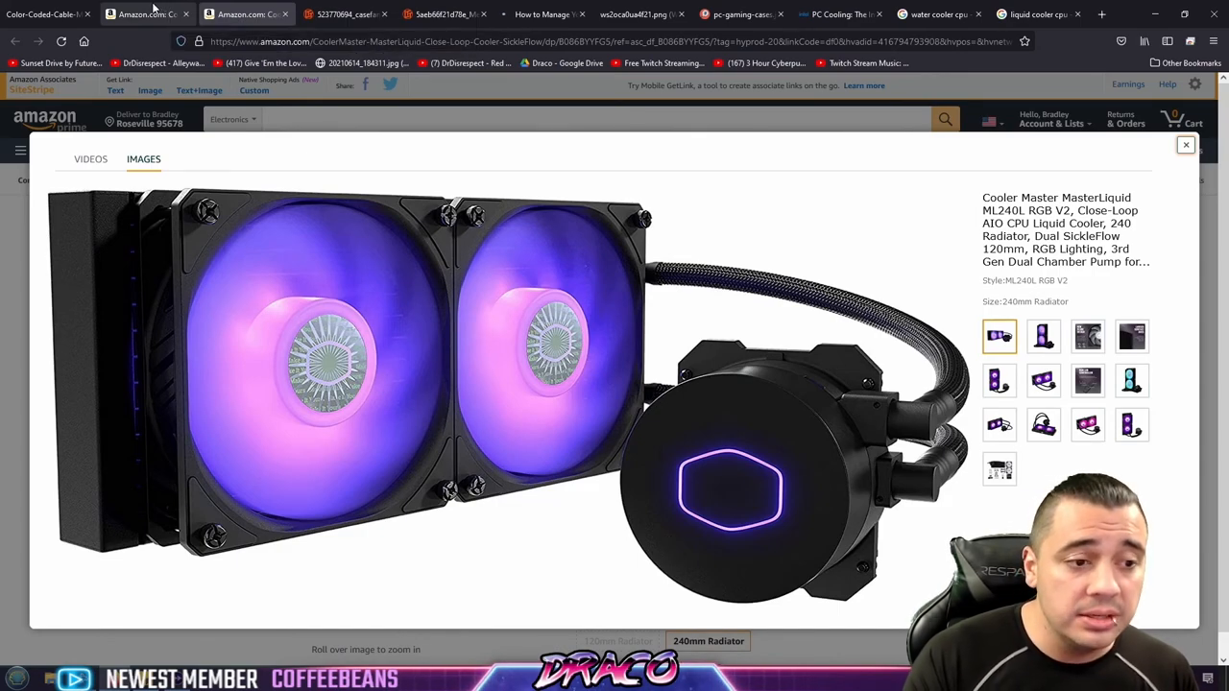
{"action": "left_click", "coordinate": [245, 13]}
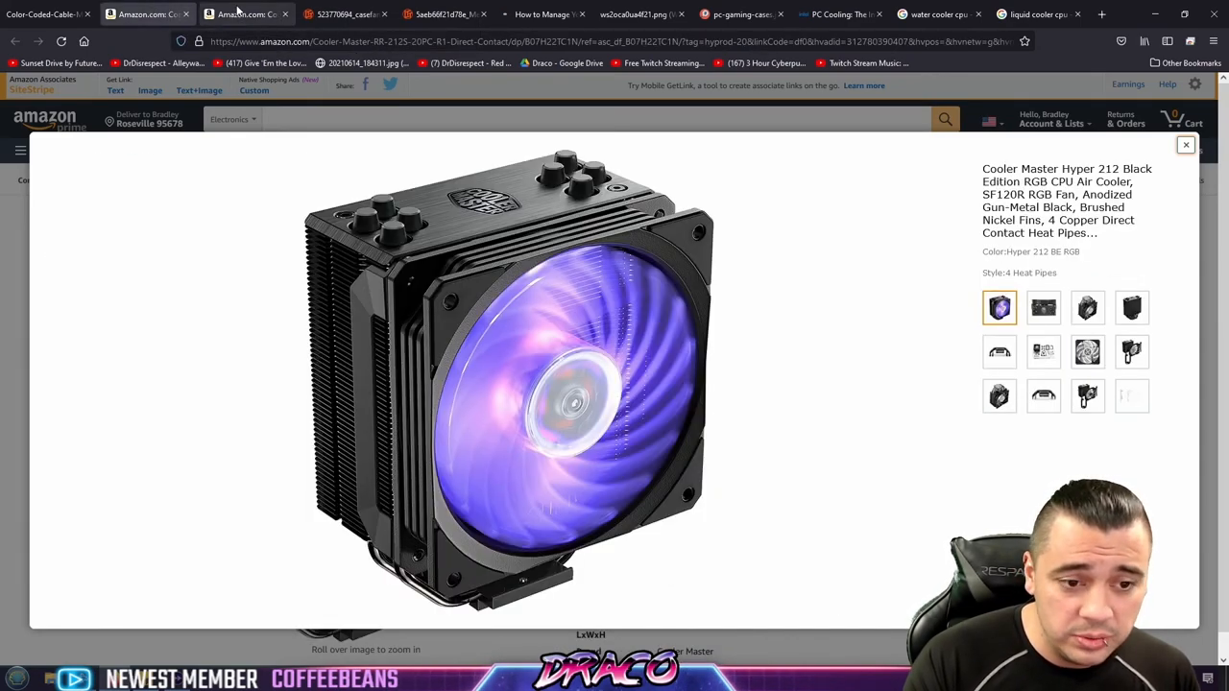
{"action": "mouse_move", "coordinate": [246, 13]}
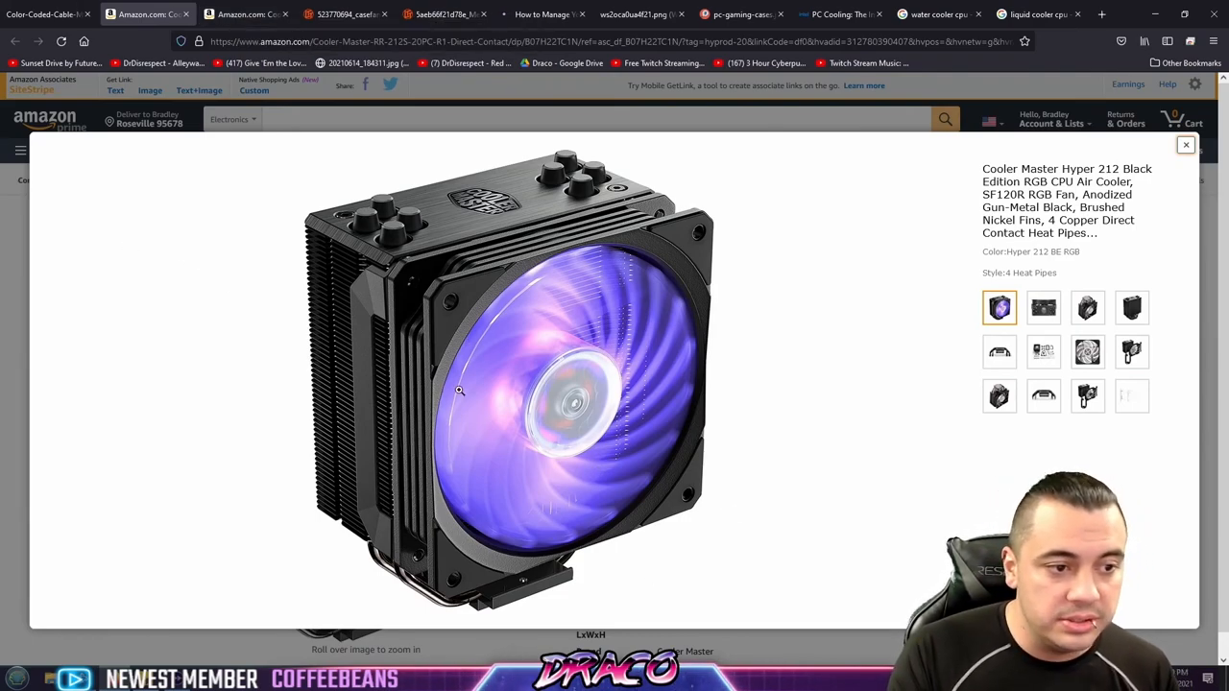
{"action": "mouse_move", "coordinate": [415, 367]}
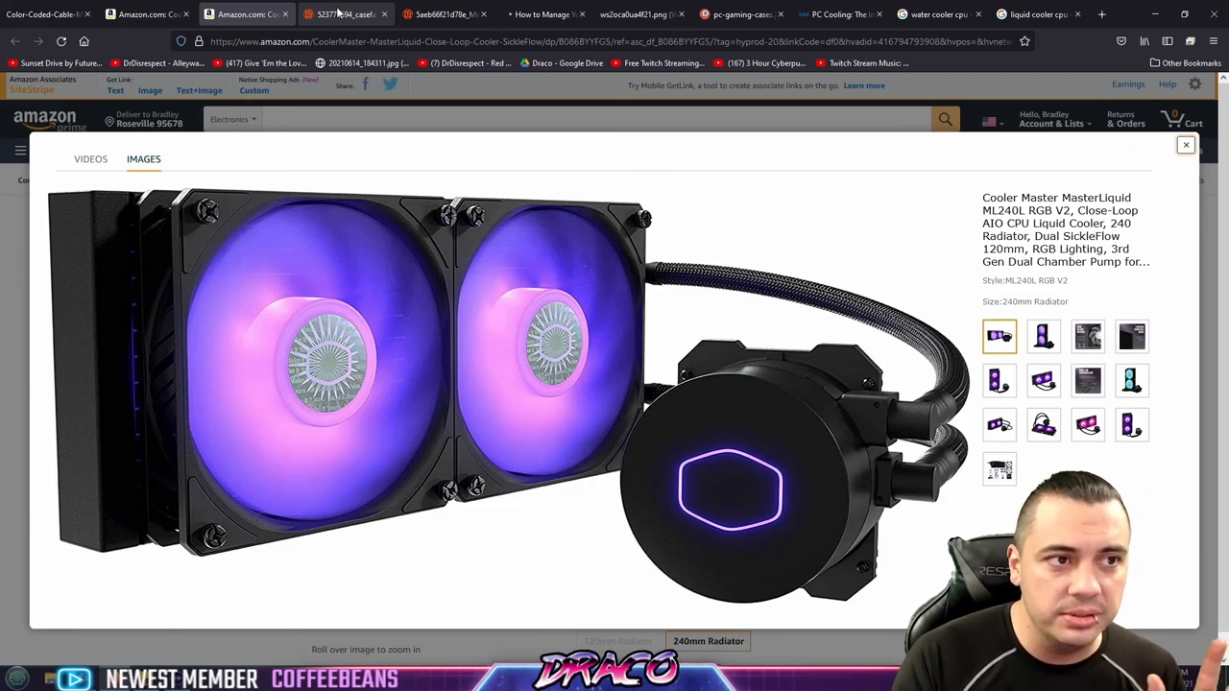
Glance at the case airflow diagram, then return to the color-coded cable build photo.
{"action": "left_click", "coordinate": [346, 14]}
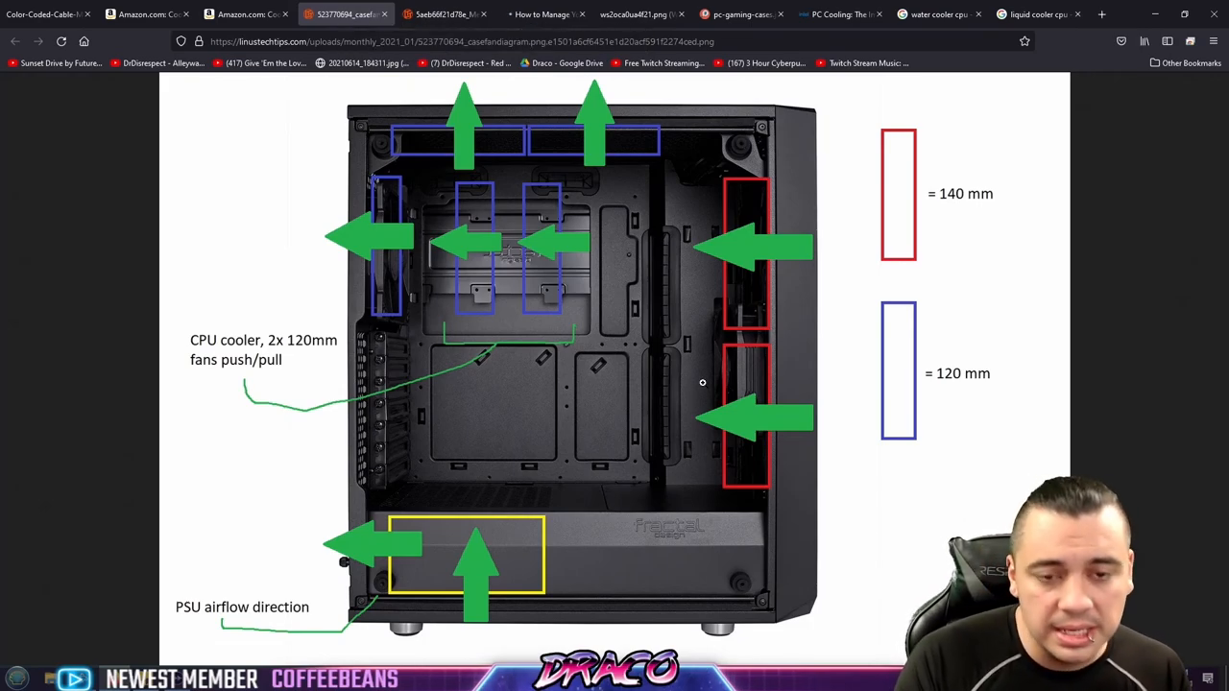
{"action": "mouse_move", "coordinate": [676, 395]}
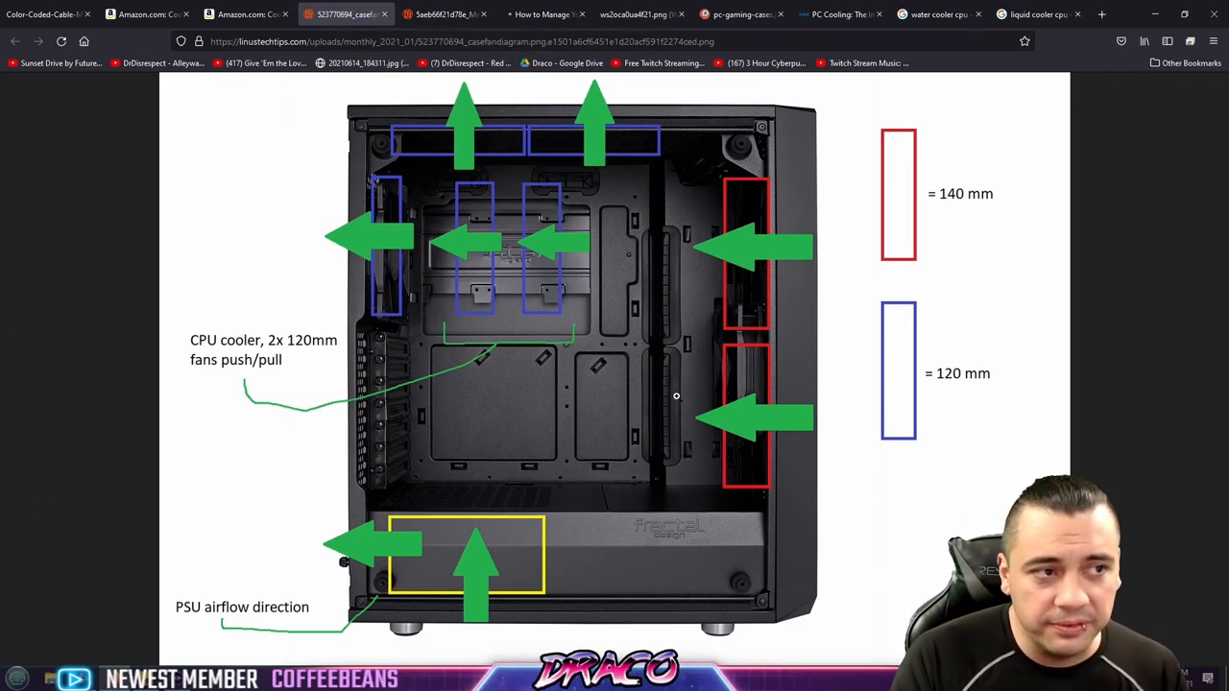
{"action": "left_click", "coordinate": [48, 13]}
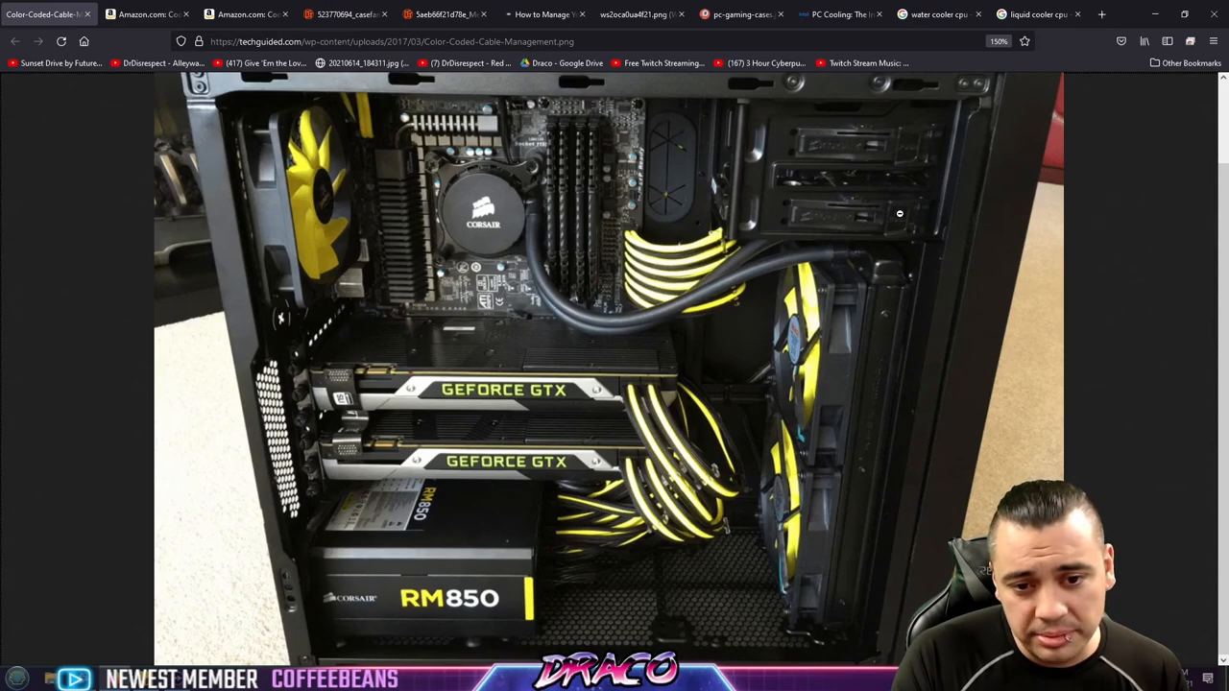
Bring up the dark case airflow diagram with green arrows and 120/140 mm fan boxes.
{"action": "left_click", "coordinate": [441, 13]}
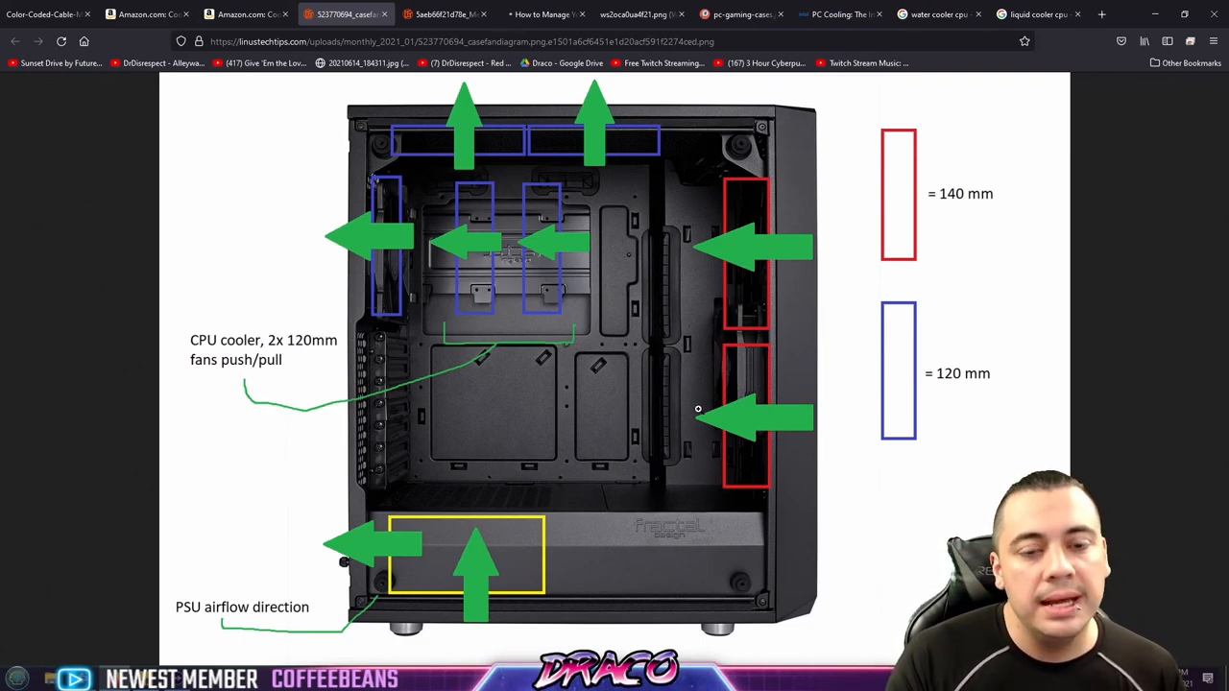
{"action": "mouse_move", "coordinate": [708, 407]}
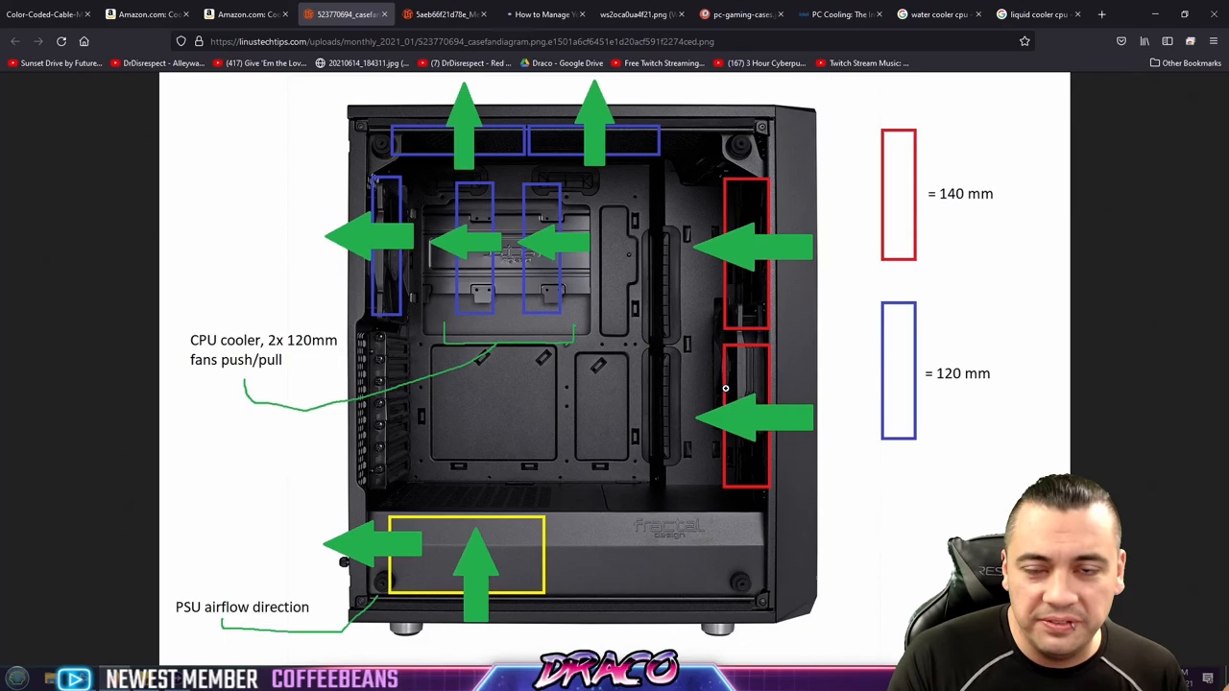
{"action": "mouse_move", "coordinate": [741, 394]}
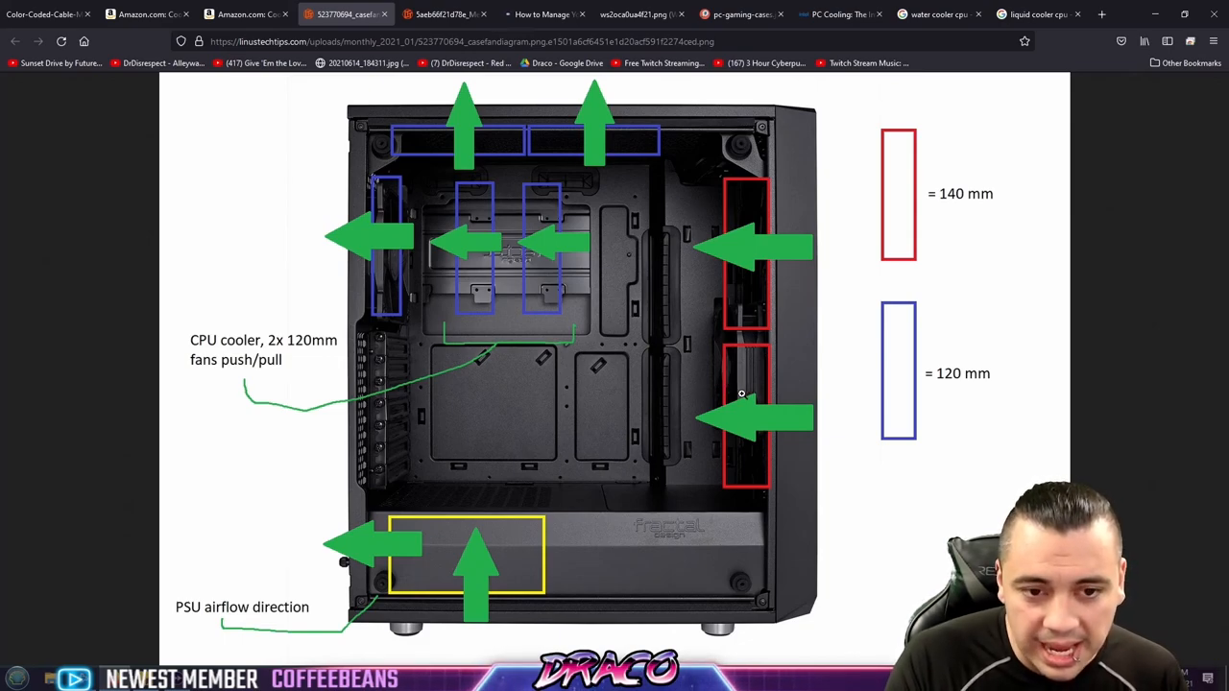
{"action": "mouse_move", "coordinate": [946, 215]}
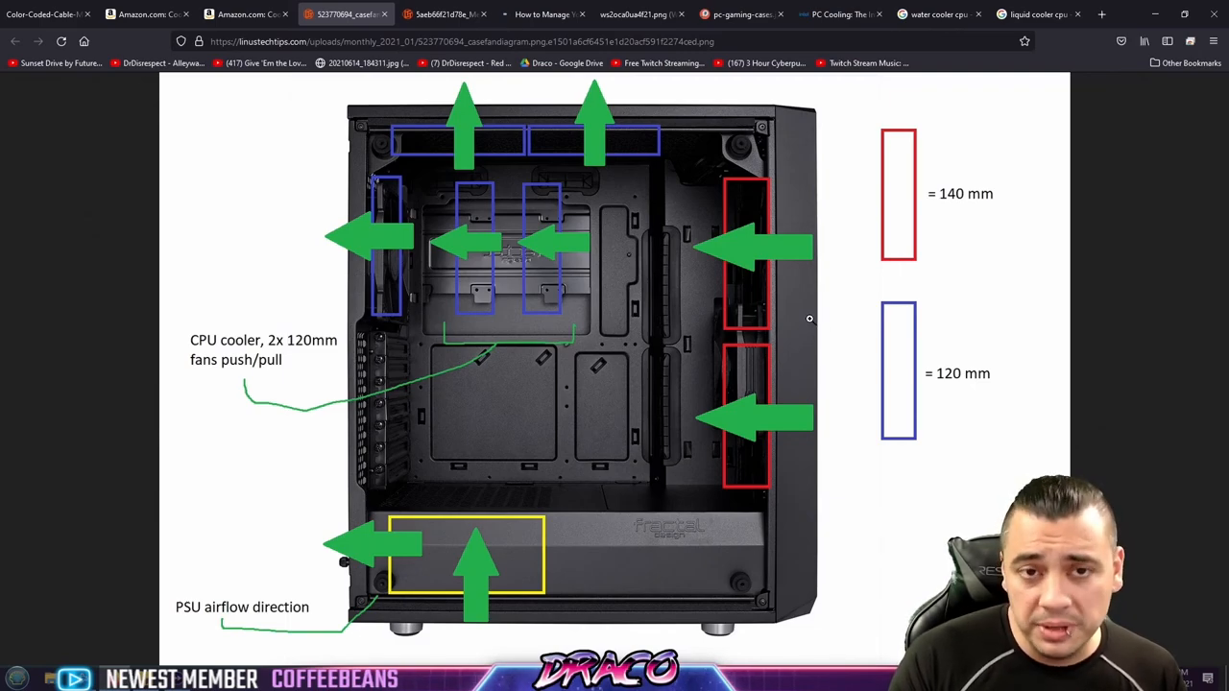
{"action": "mouse_move", "coordinate": [805, 323]}
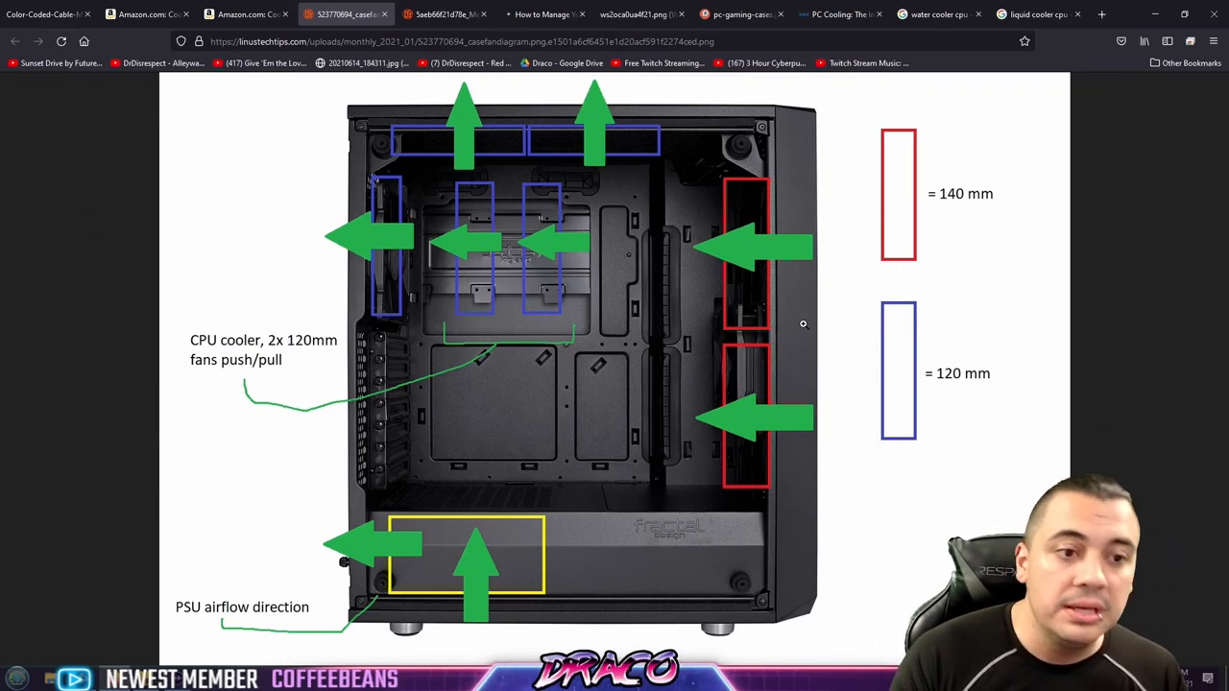
{"action": "mouse_move", "coordinate": [833, 322]}
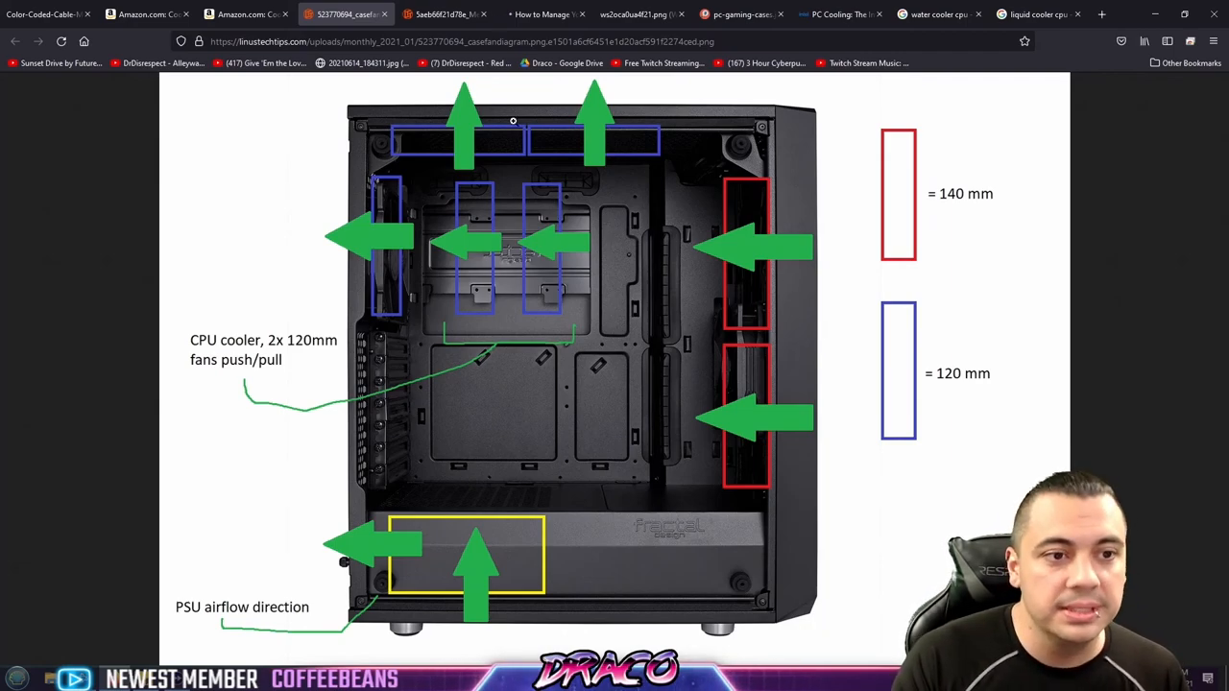
{"action": "mouse_move", "coordinate": [585, 211]}
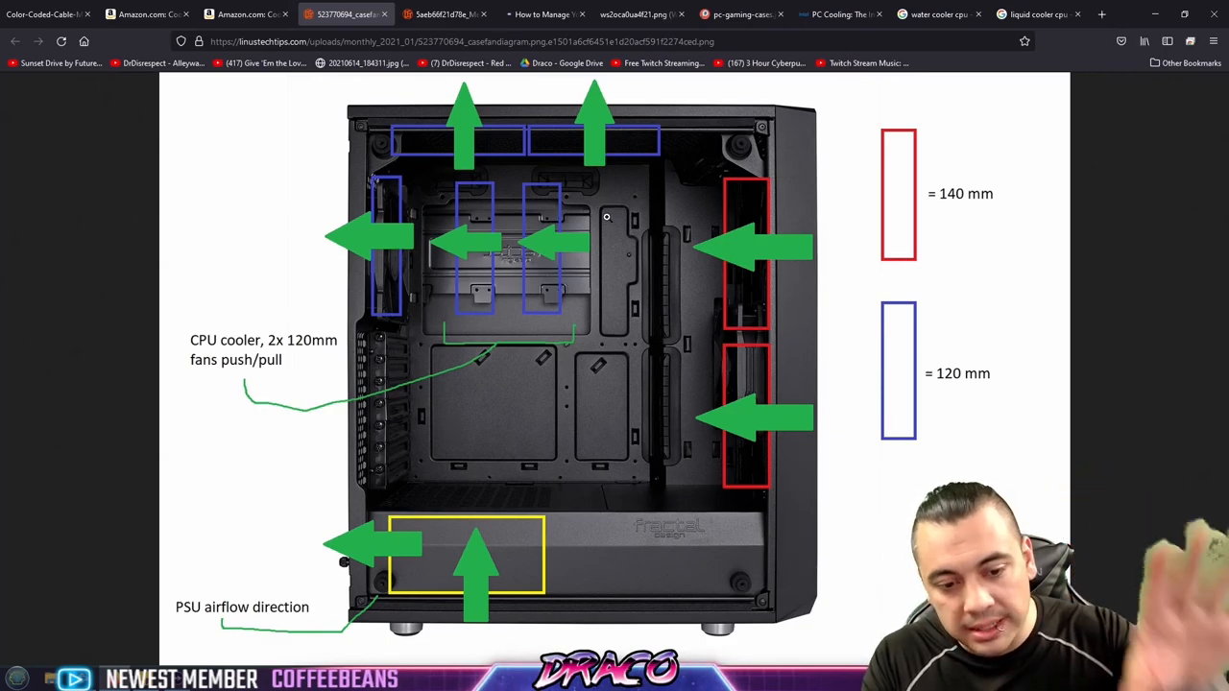
{"action": "mouse_move", "coordinate": [599, 215]}
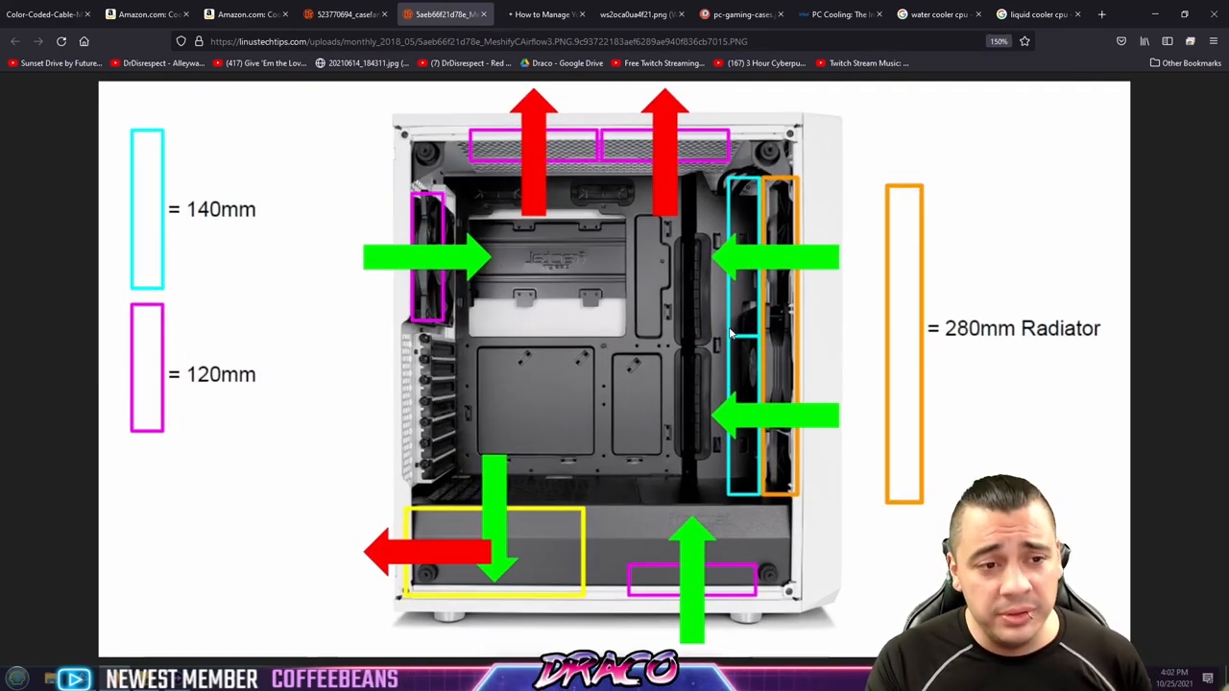
{"action": "mouse_move", "coordinate": [322, 391]}
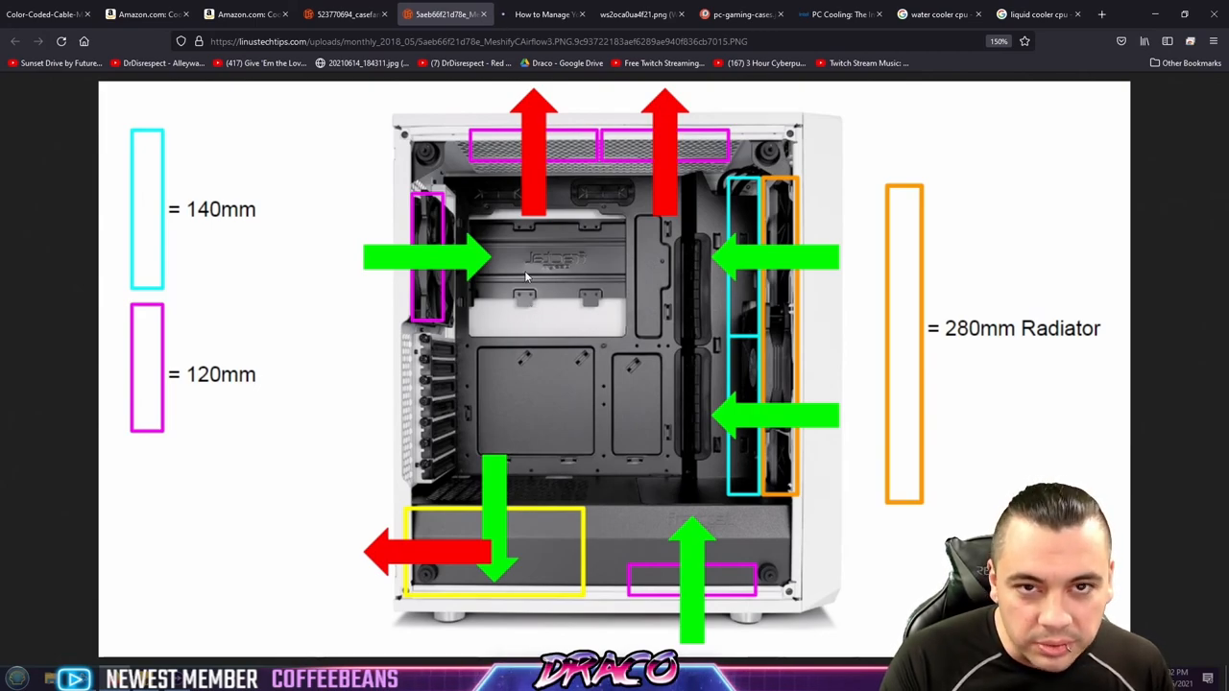
{"action": "mouse_move", "coordinate": [835, 279]}
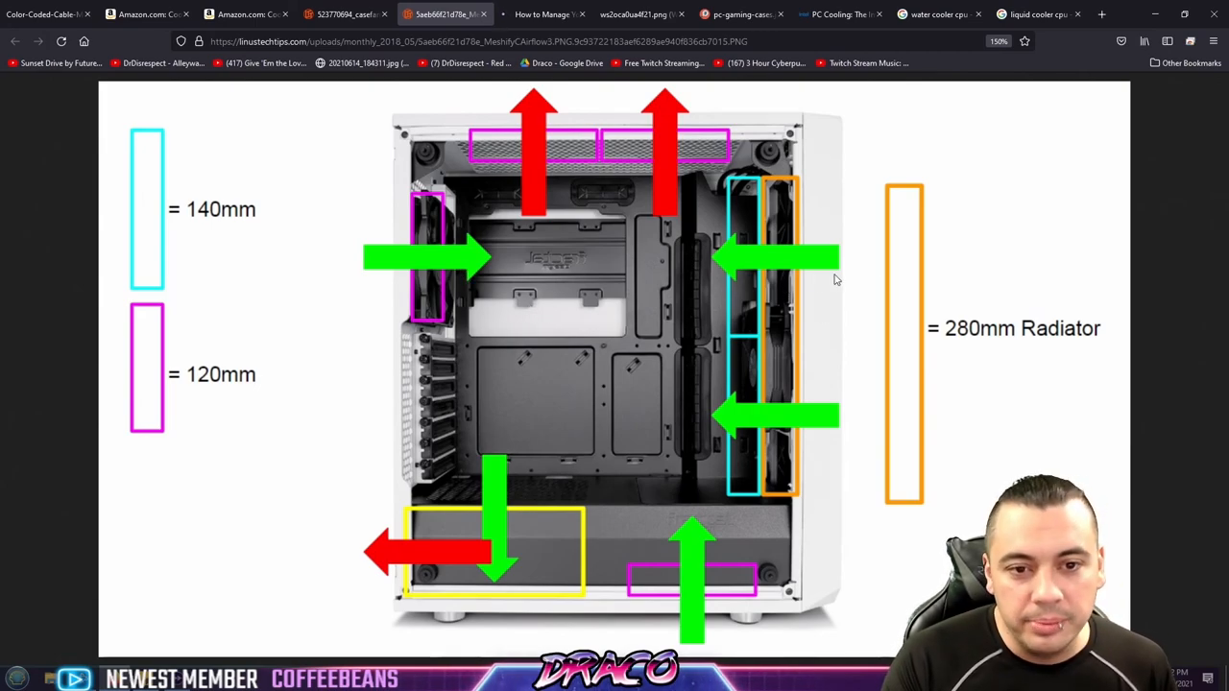
{"action": "mouse_move", "coordinate": [821, 355]}
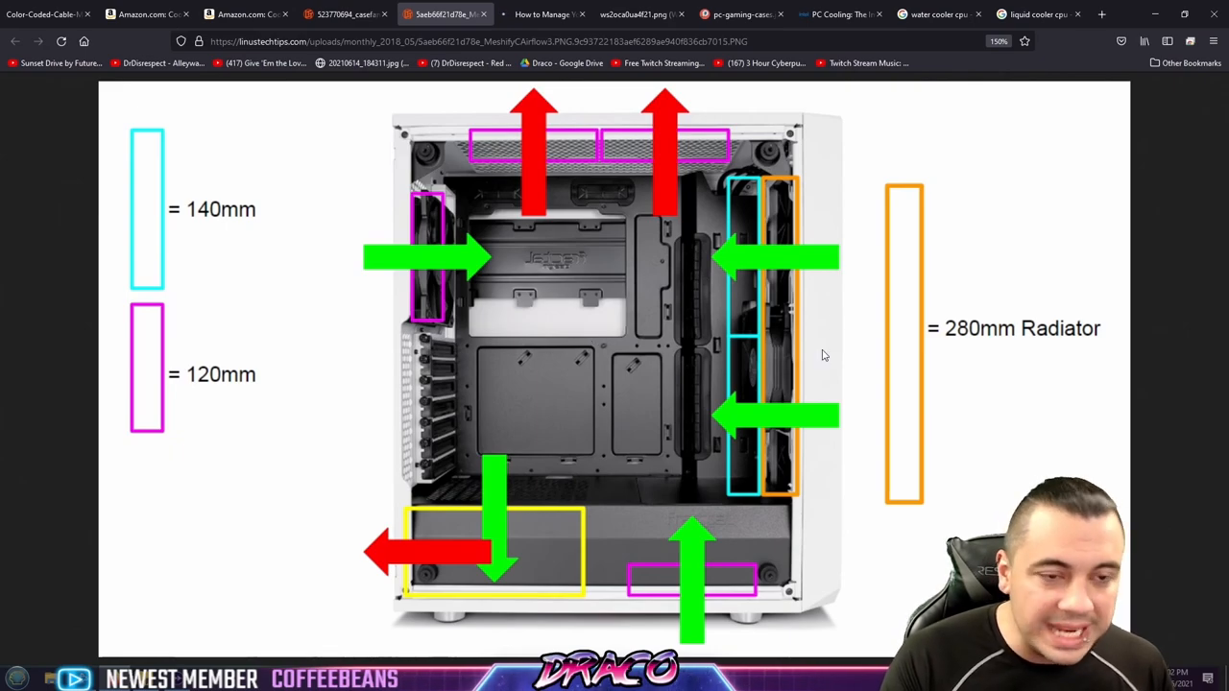
{"action": "mouse_move", "coordinate": [613, 267]}
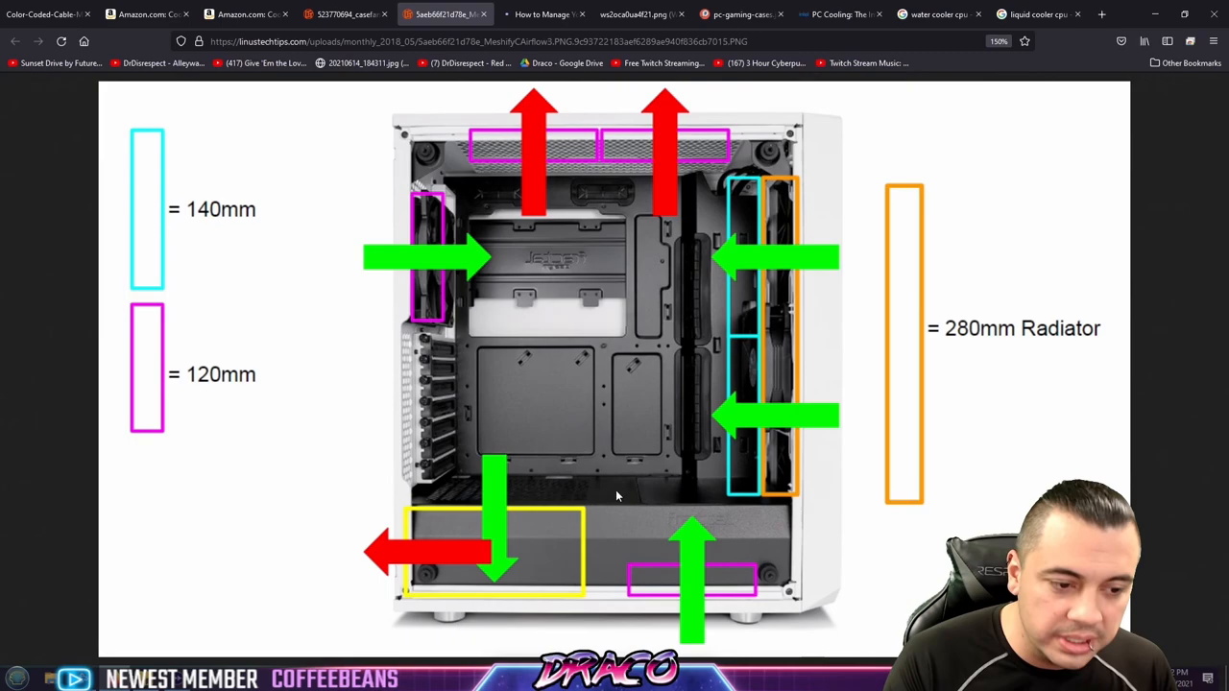
{"action": "mouse_move", "coordinate": [476, 267]}
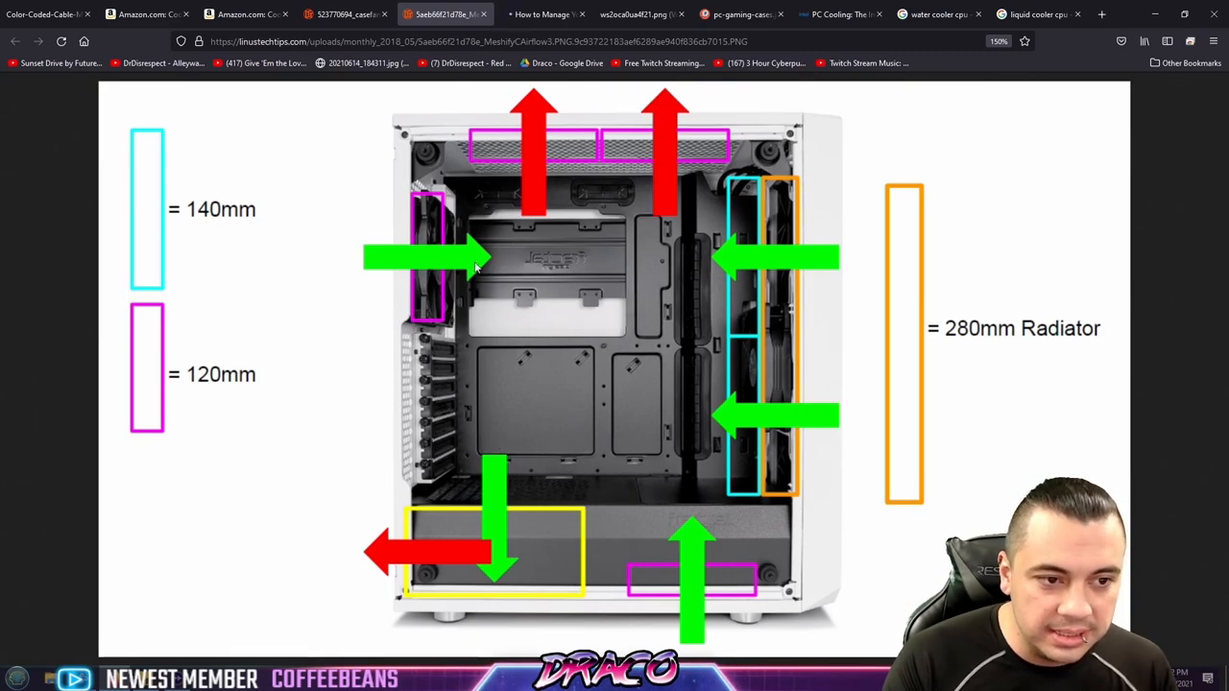
{"action": "mouse_move", "coordinate": [457, 549]}
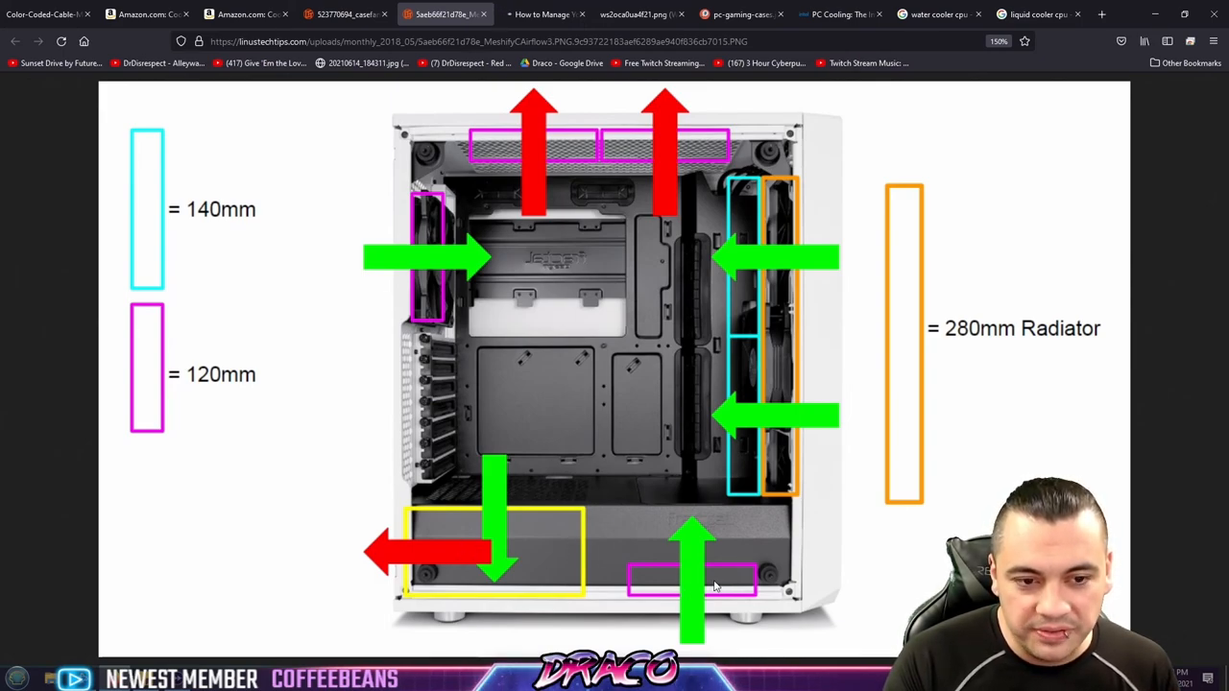
{"action": "mouse_move", "coordinate": [566, 376]}
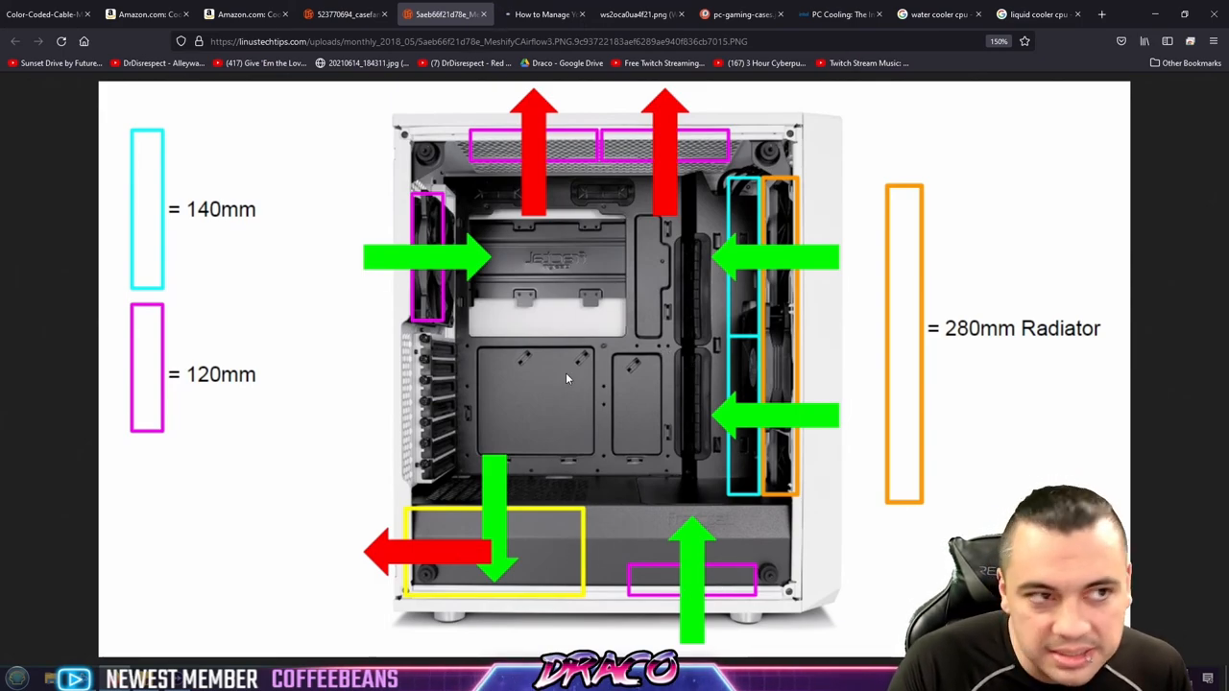
{"action": "mouse_move", "coordinate": [382, 103]}
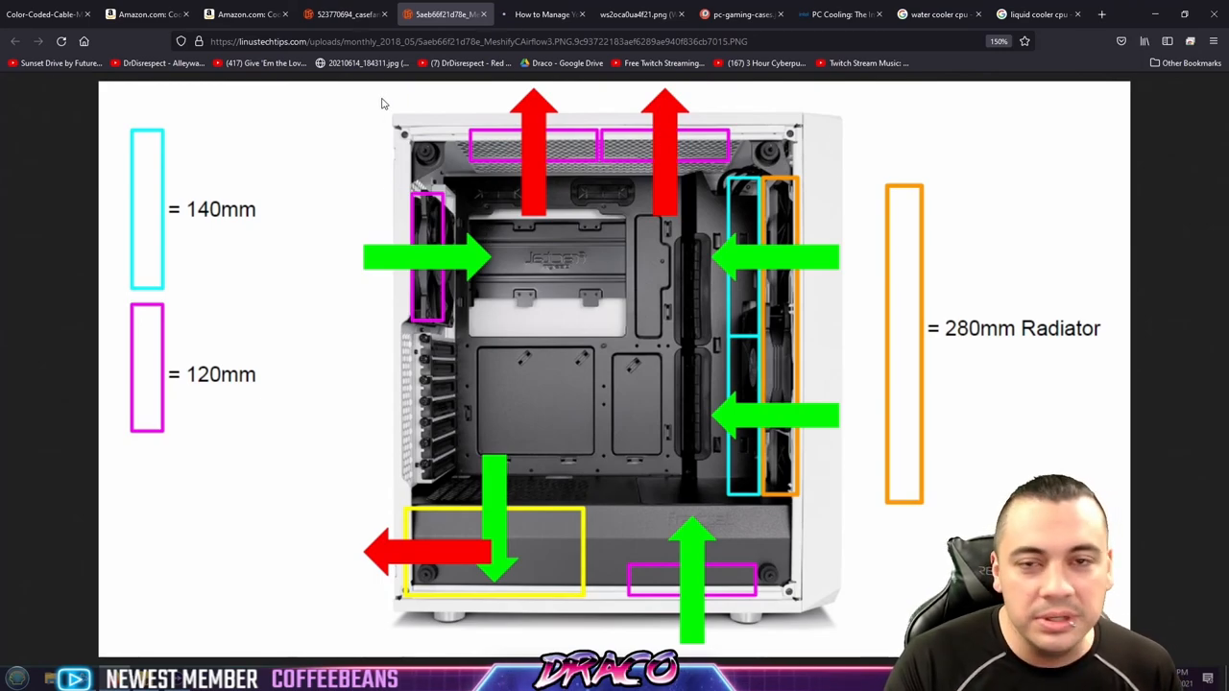
Flip through the black case diagram and How-To Geek article to the white case photo with blue arrows.
{"action": "left_click", "coordinate": [346, 14]}
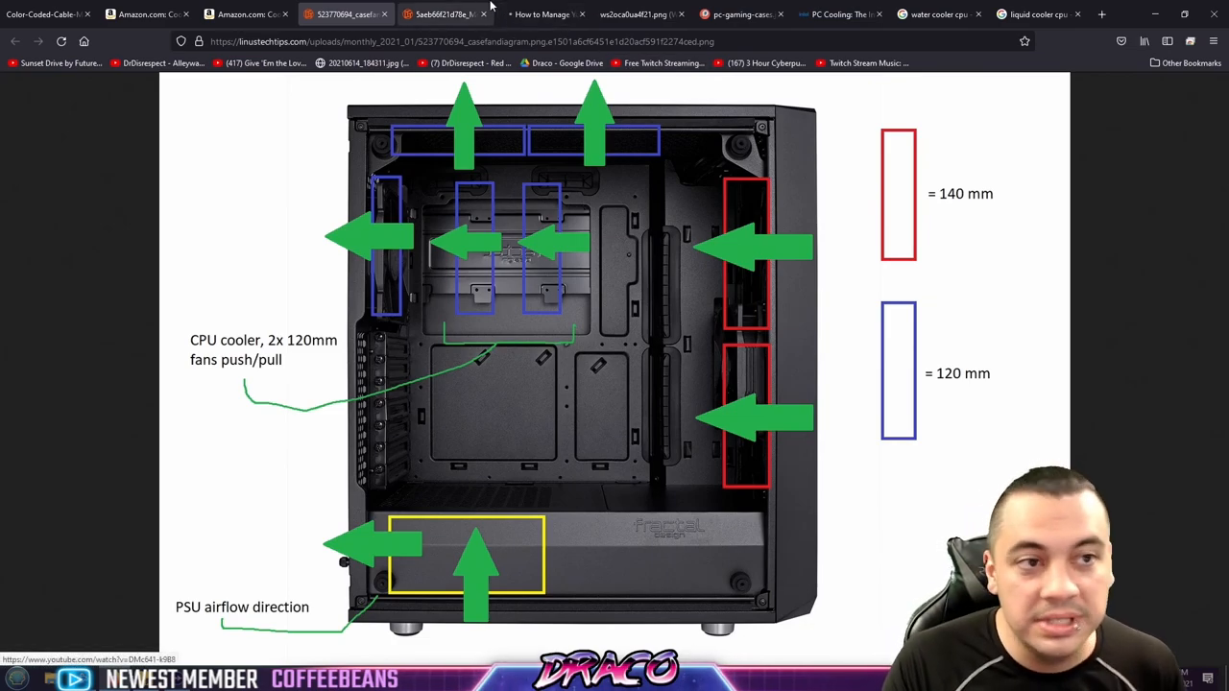
{"action": "left_click", "coordinate": [542, 14]}
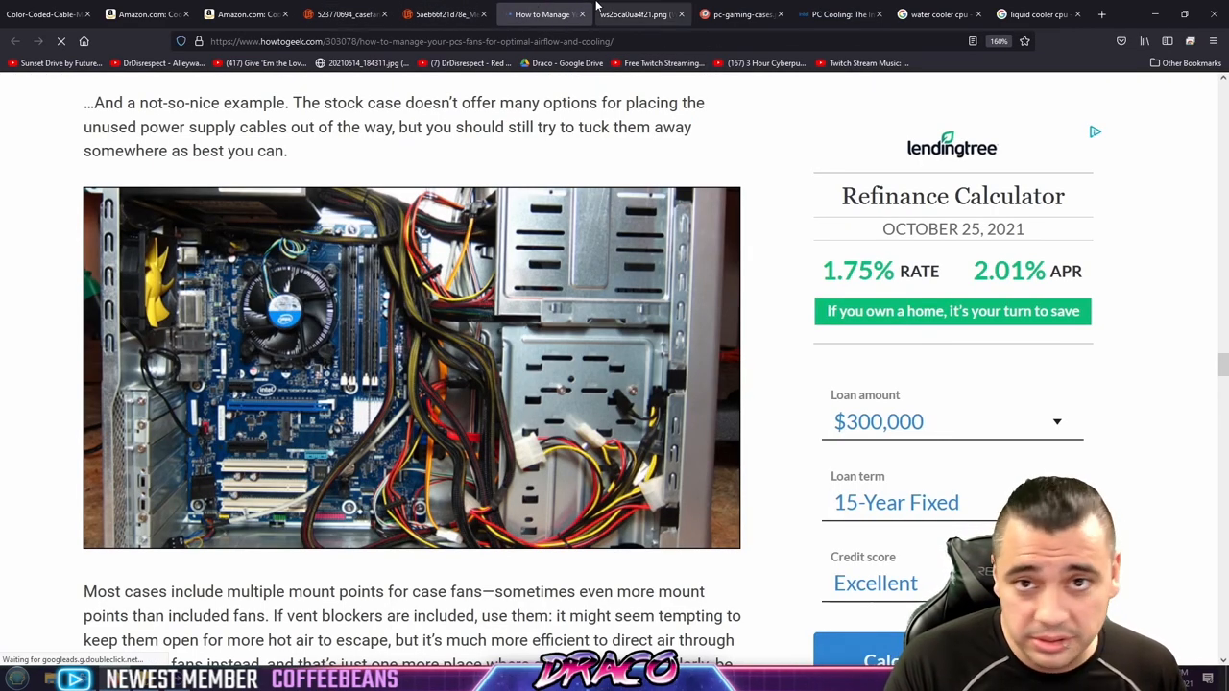
{"action": "left_click", "coordinate": [631, 15]}
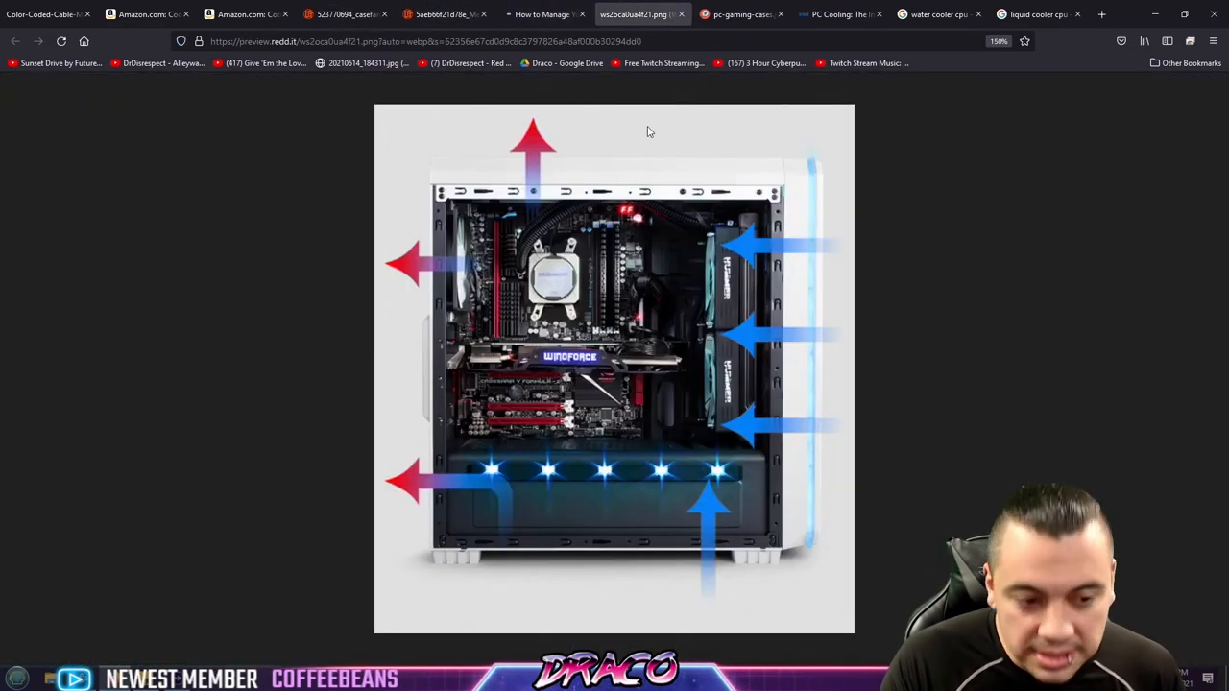
{"action": "mouse_move", "coordinate": [710, 574]}
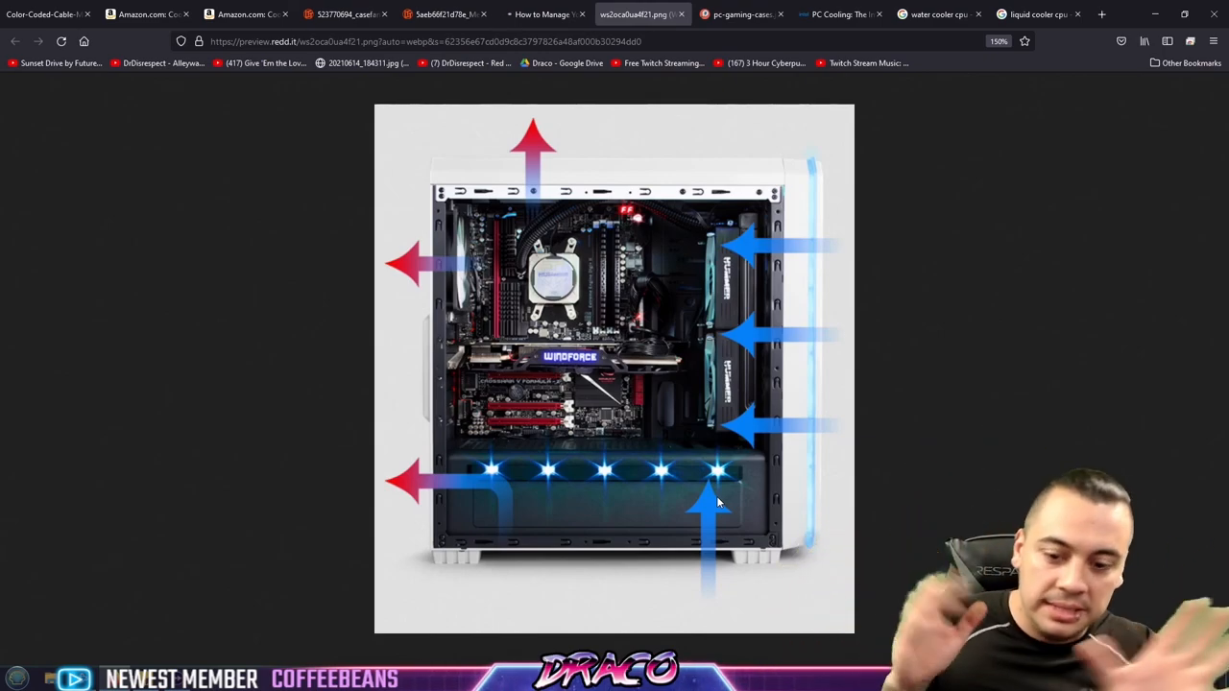
View the black gaming case with red exhaust arrows, then Intel's Positive Airflow and Dust section.
{"action": "left_click", "coordinate": [739, 14]}
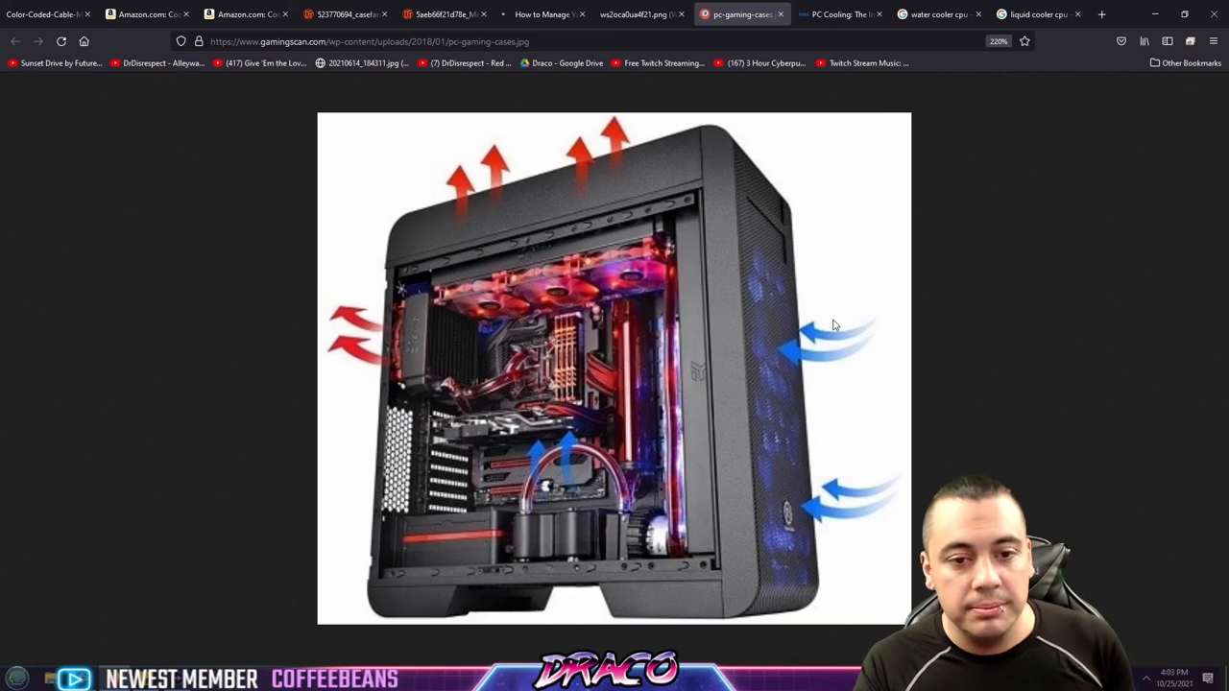
{"action": "mouse_move", "coordinate": [526, 368]}
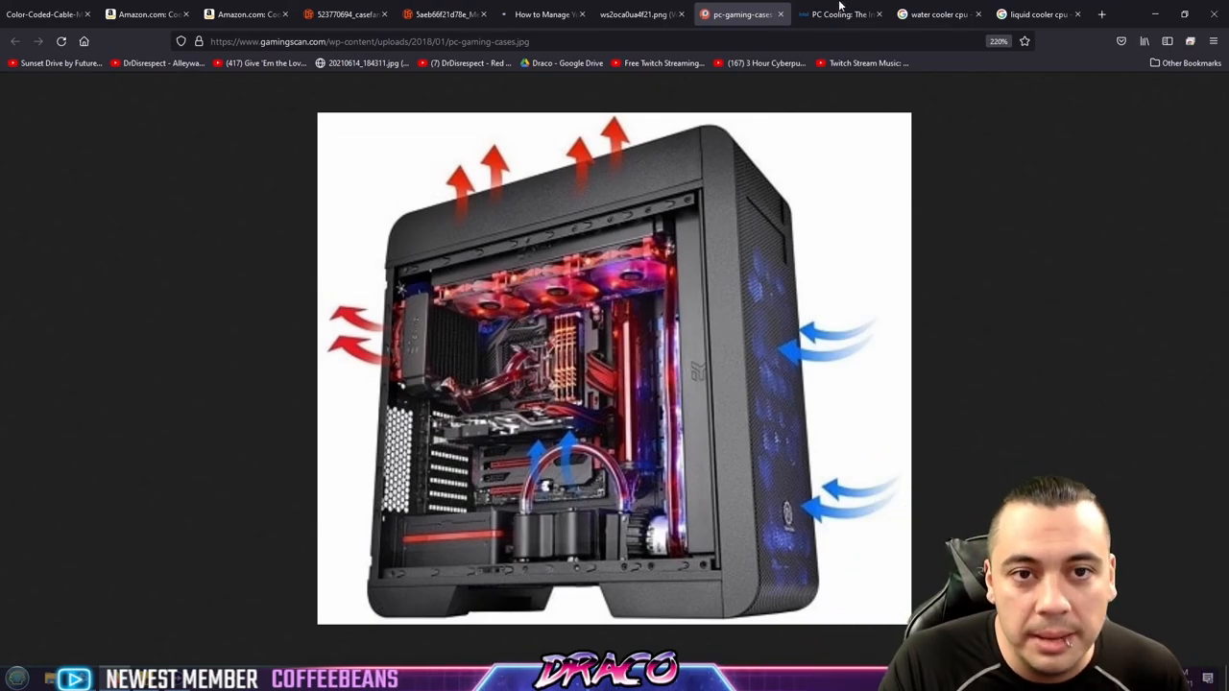
{"action": "left_click", "coordinate": [841, 13]}
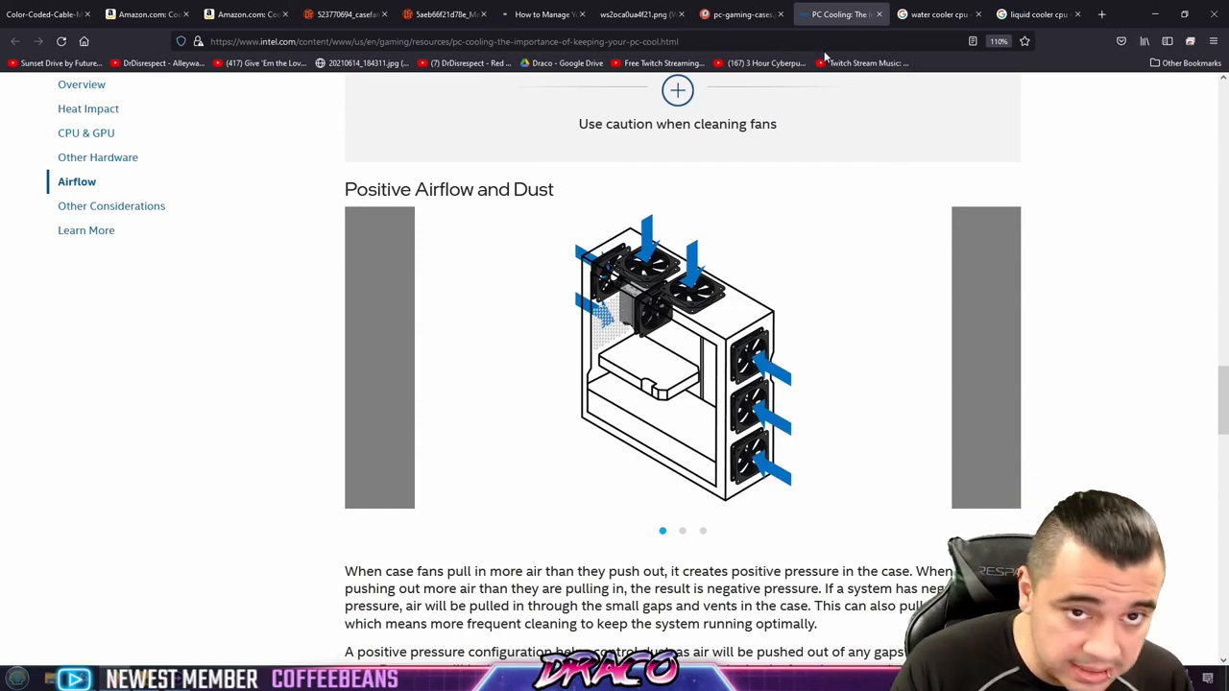
{"action": "mouse_move", "coordinate": [921, 92]}
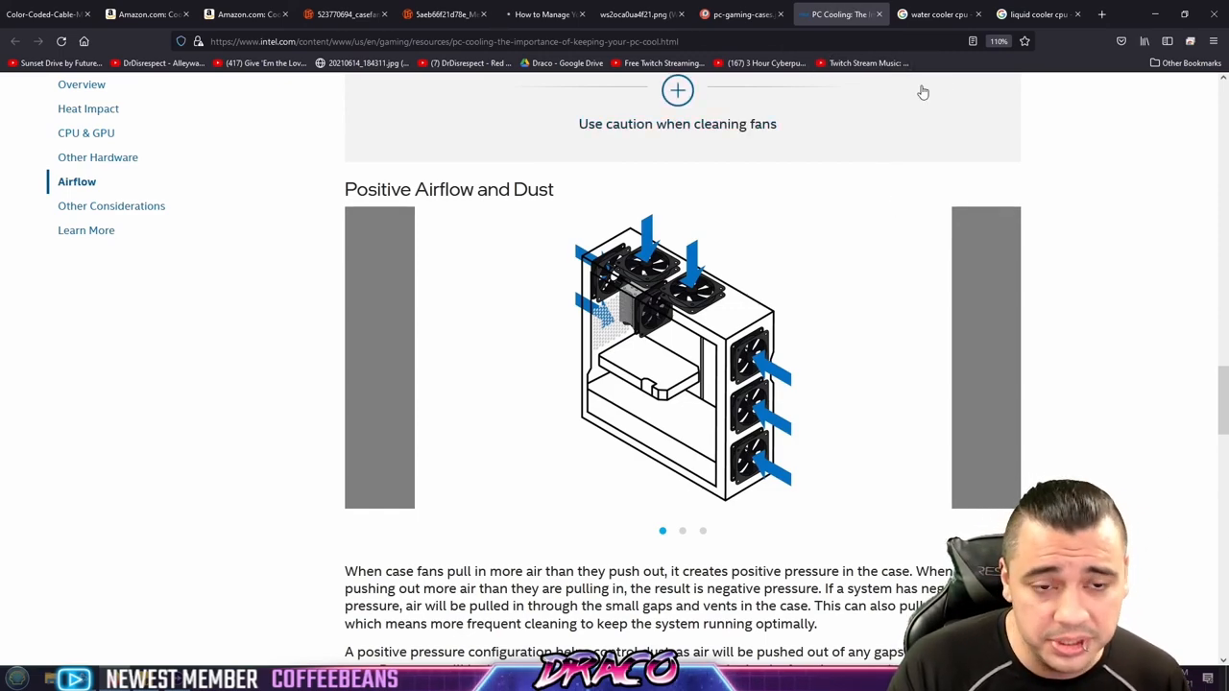
Revisit the yellow cable photo, then advance Intel's airflow carousel to the third slide with red exhaust arrows.
{"action": "left_click", "coordinate": [42, 13]}
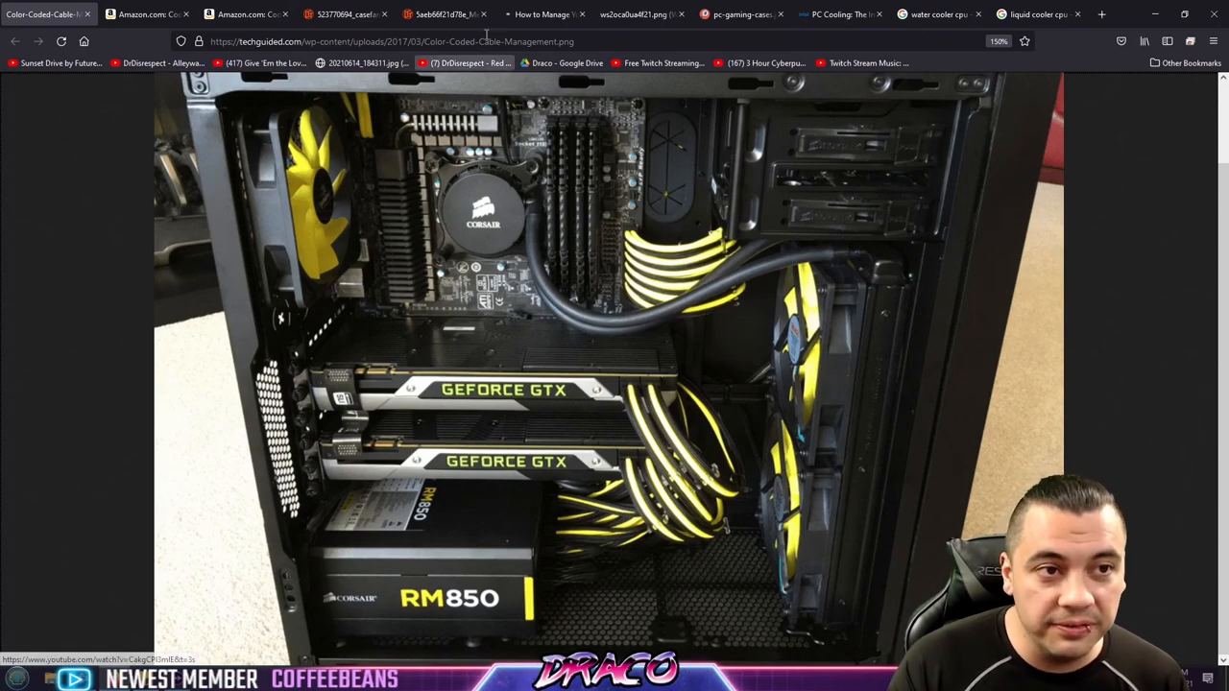
{"action": "left_click", "coordinate": [835, 14]}
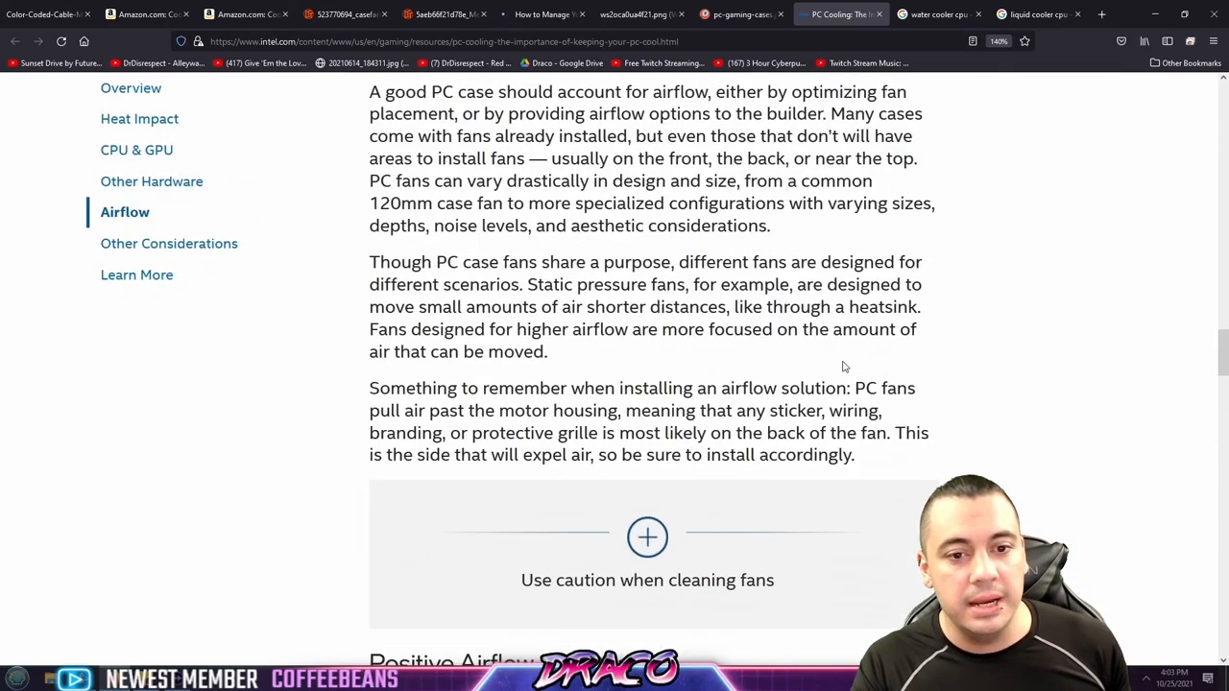
{"action": "scroll", "scroll_direction": "down", "scroll_amount": 3}
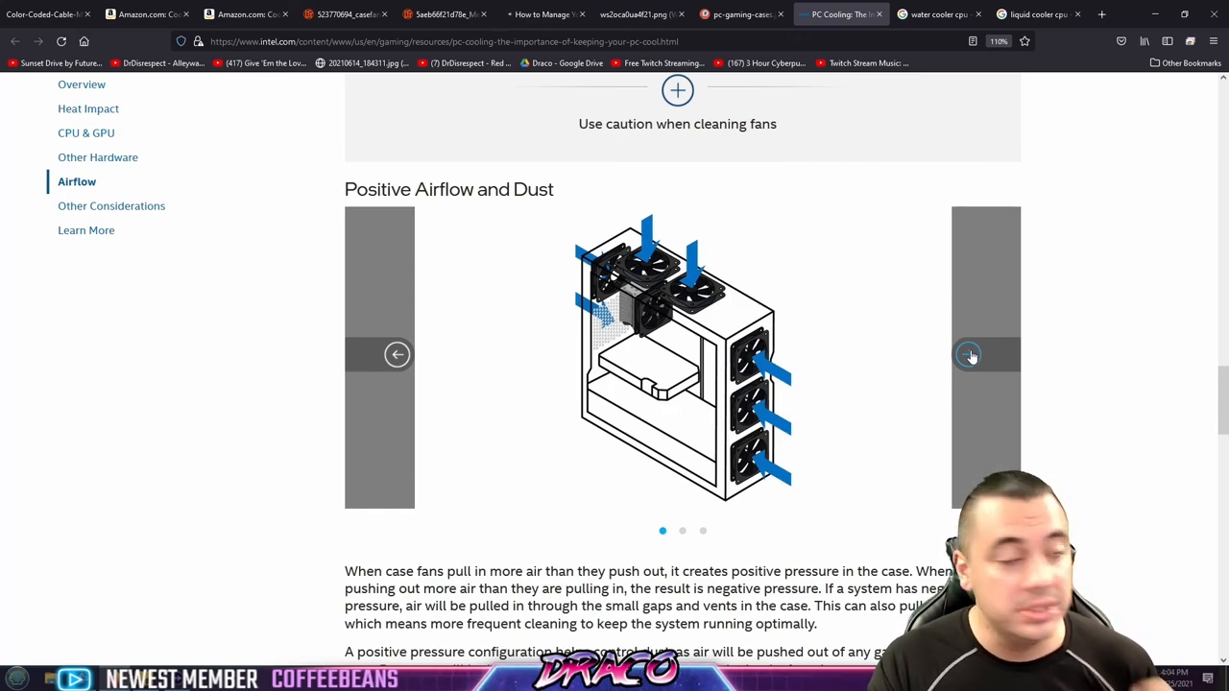
{"action": "left_click", "coordinate": [967, 353]}
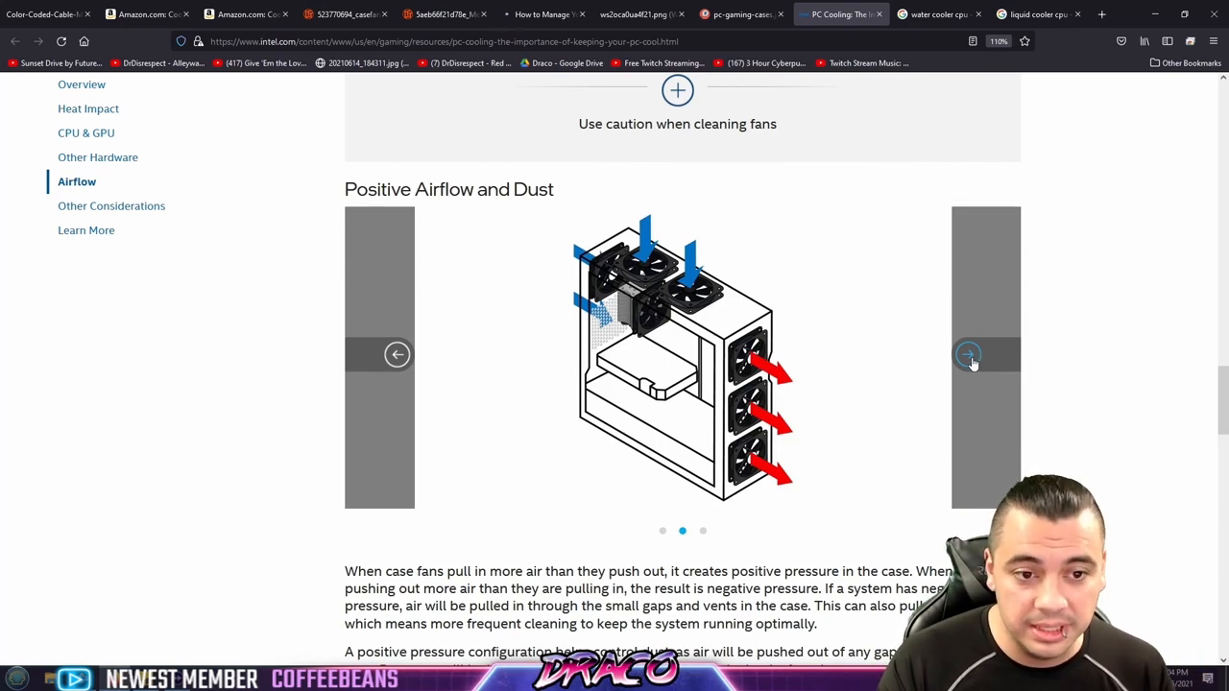
{"action": "left_click", "coordinate": [968, 354]}
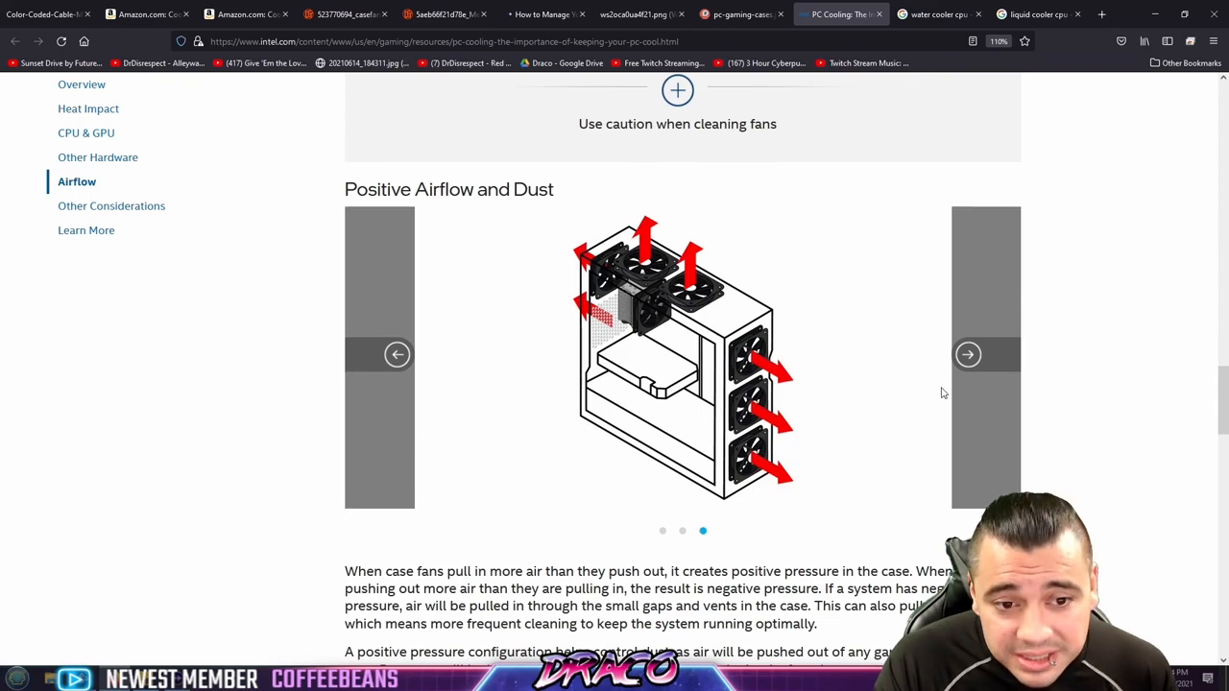
{"action": "mouse_move", "coordinate": [929, 391]}
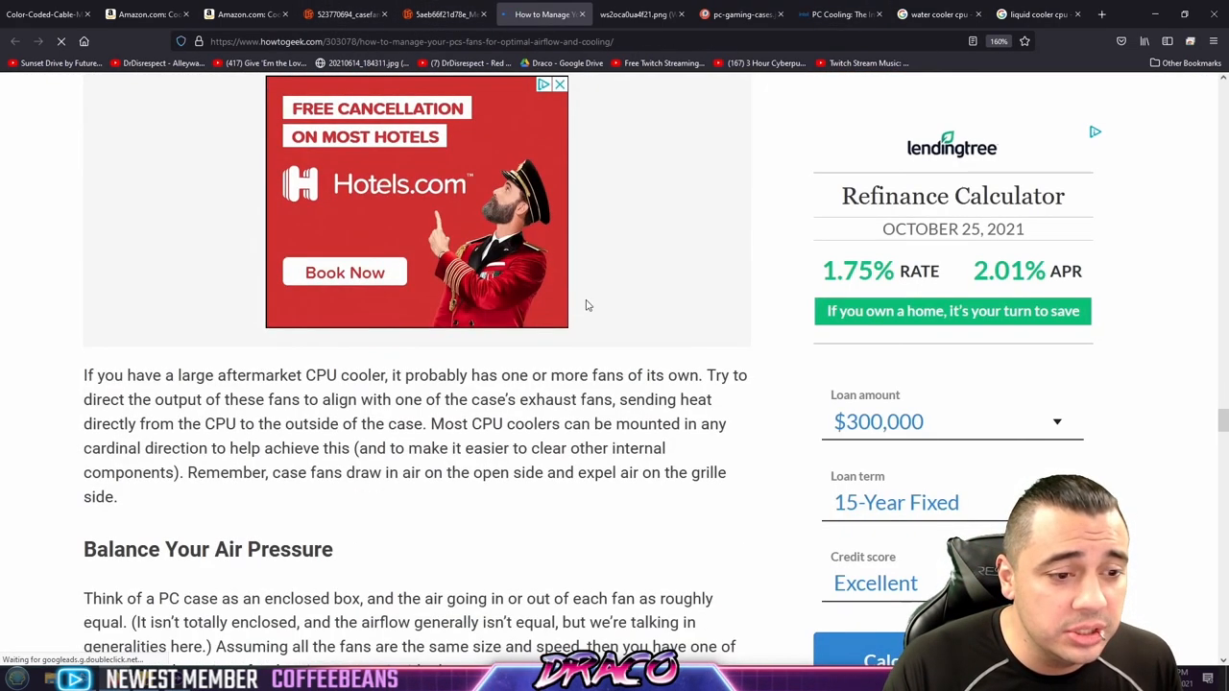
Scroll down How-To Geek's air-pressure balancing section.
{"action": "scroll", "scroll_direction": "down", "scroll_amount": 3}
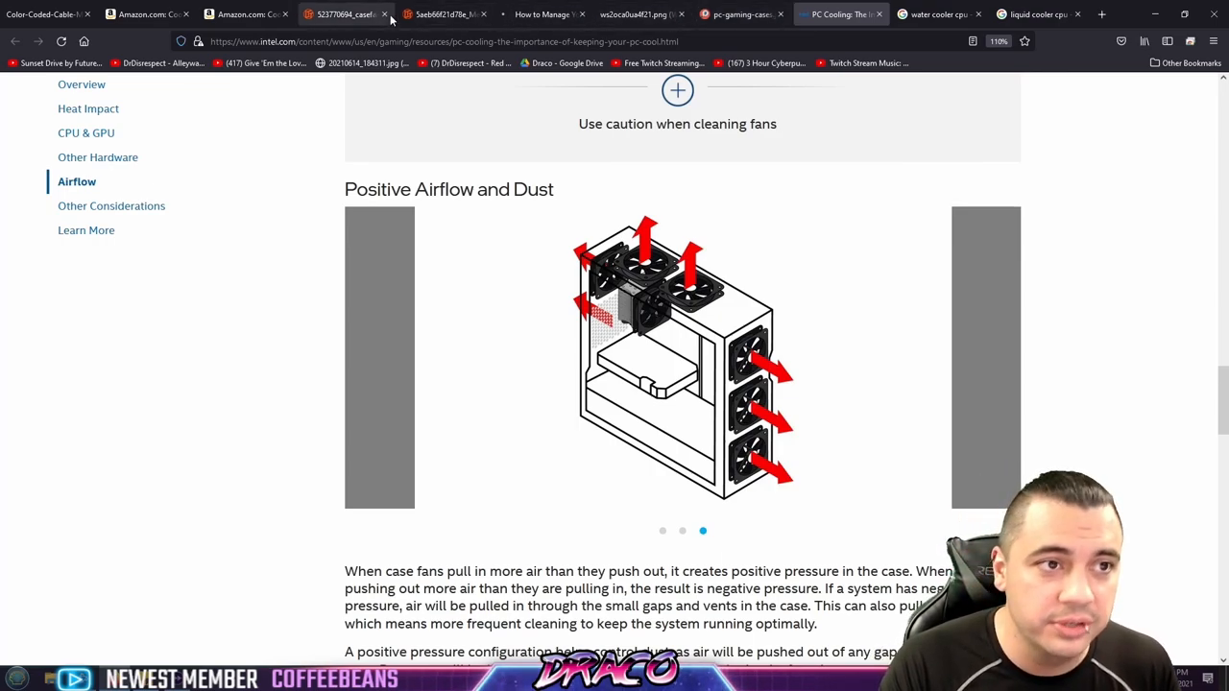
Scroll through How-To Geek's air pressure, dust and water cooling sections.
{"action": "left_click", "coordinate": [542, 14]}
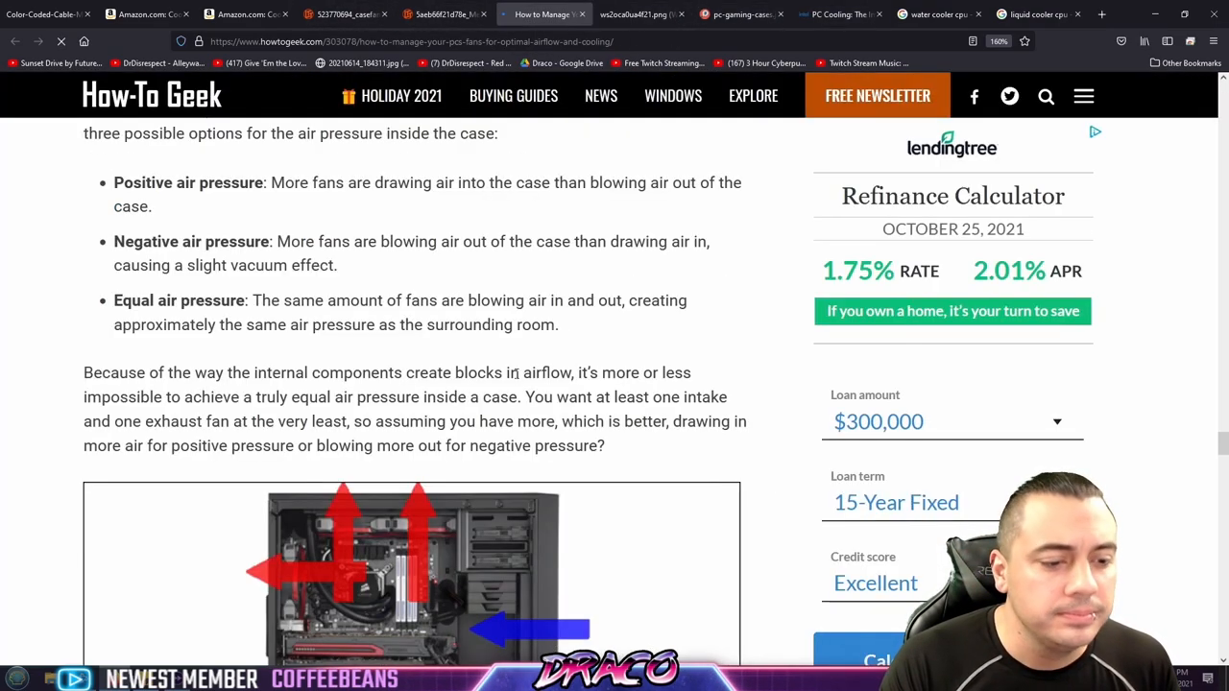
{"action": "scroll", "scroll_direction": "down", "scroll_amount": 3}
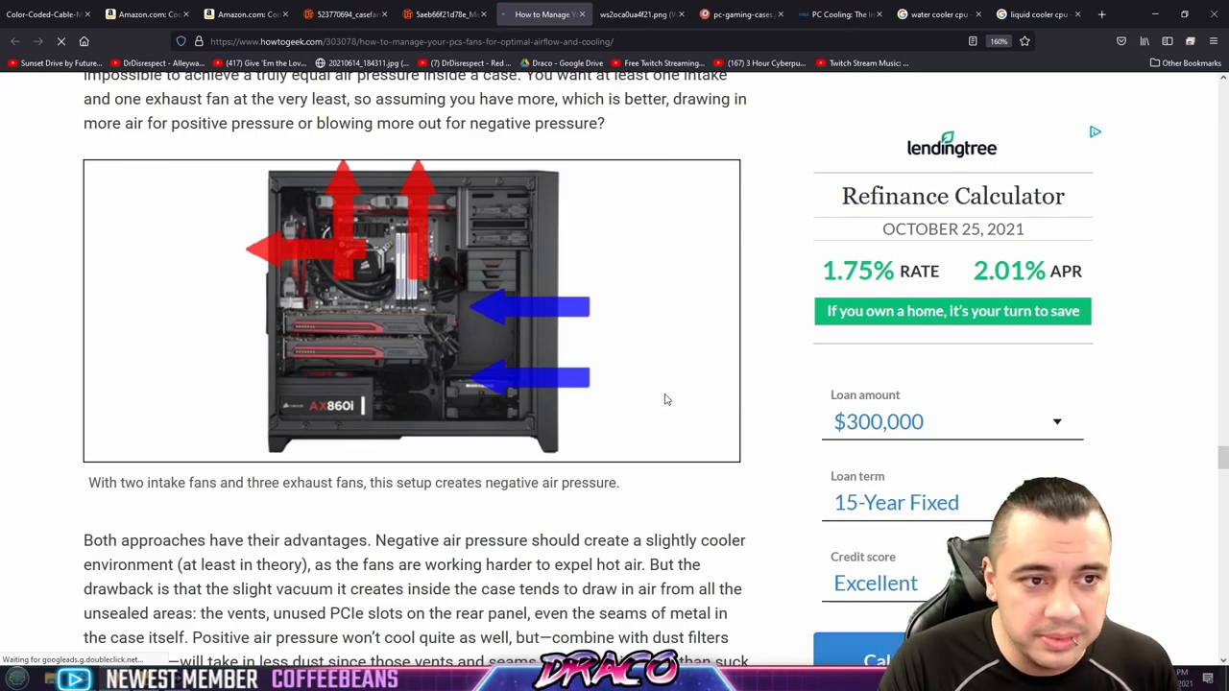
{"action": "scroll", "scroll_direction": "up", "scroll_amount": 3}
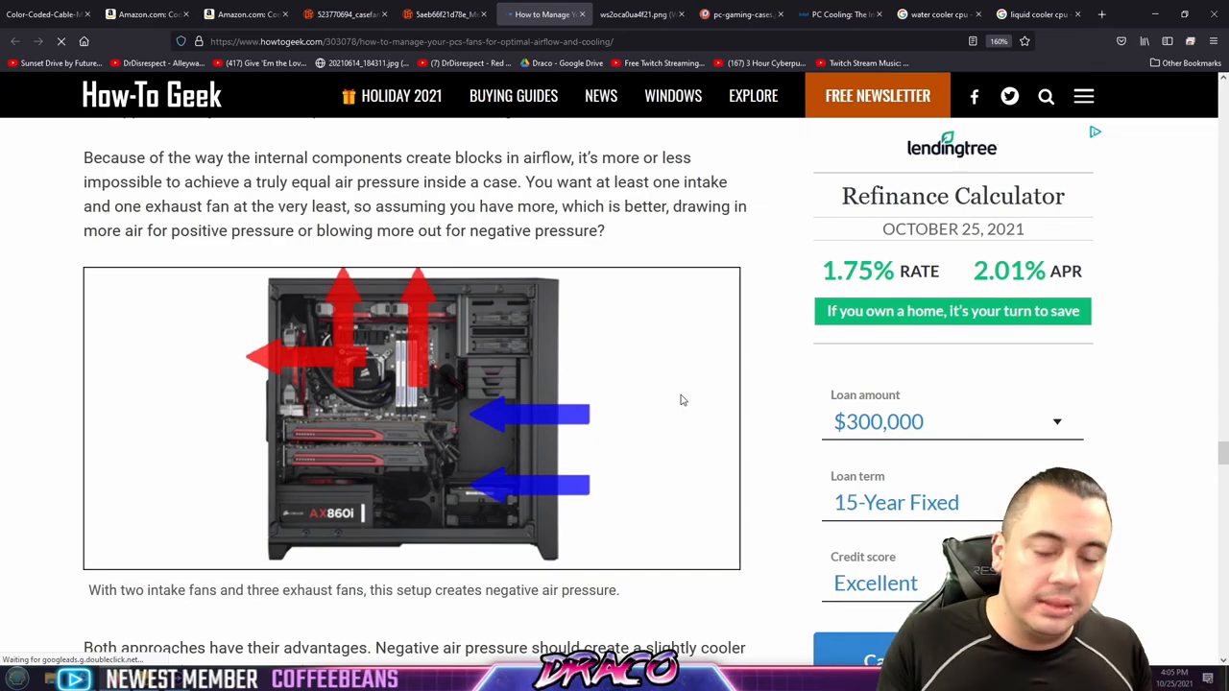
{"action": "scroll", "scroll_direction": "down", "scroll_amount": 3}
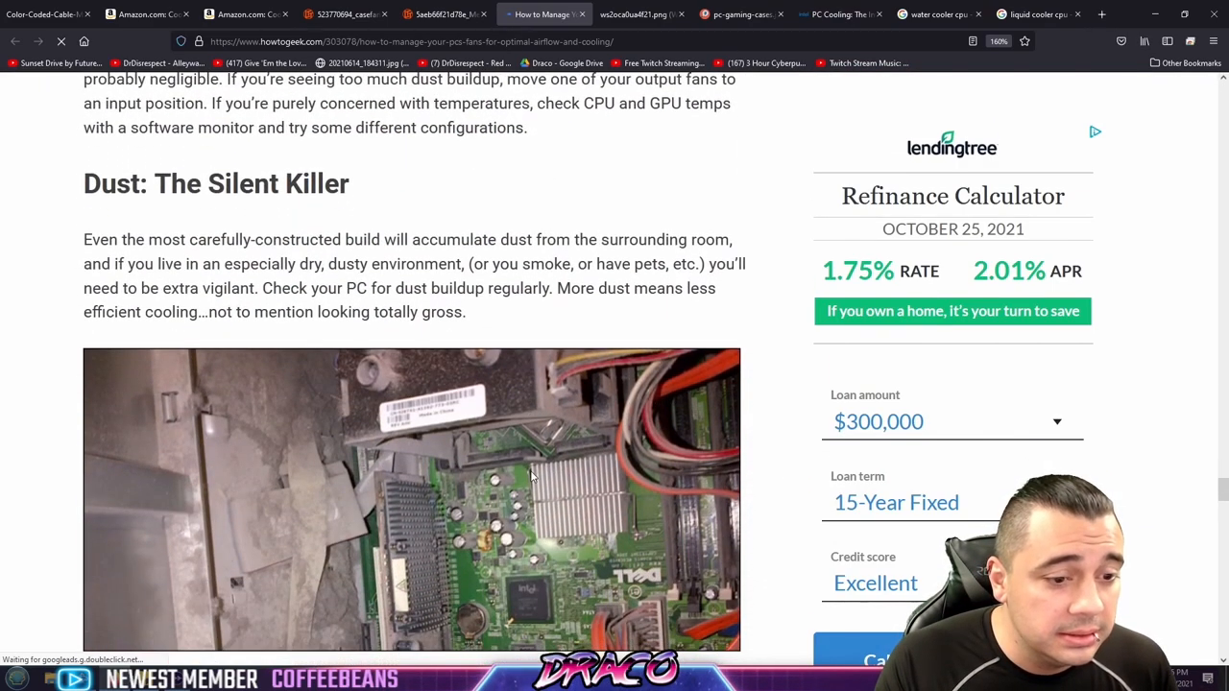
{"action": "scroll", "scroll_direction": "up", "scroll_amount": 3}
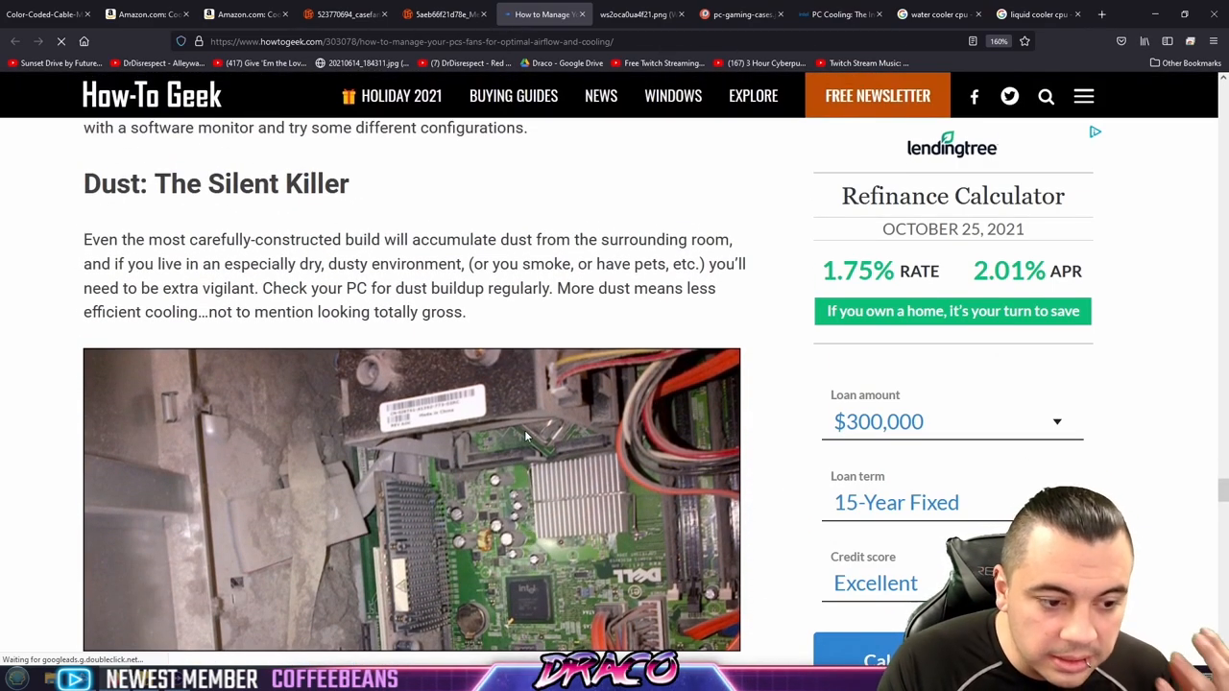
{"action": "scroll", "scroll_direction": "down", "scroll_amount": 3}
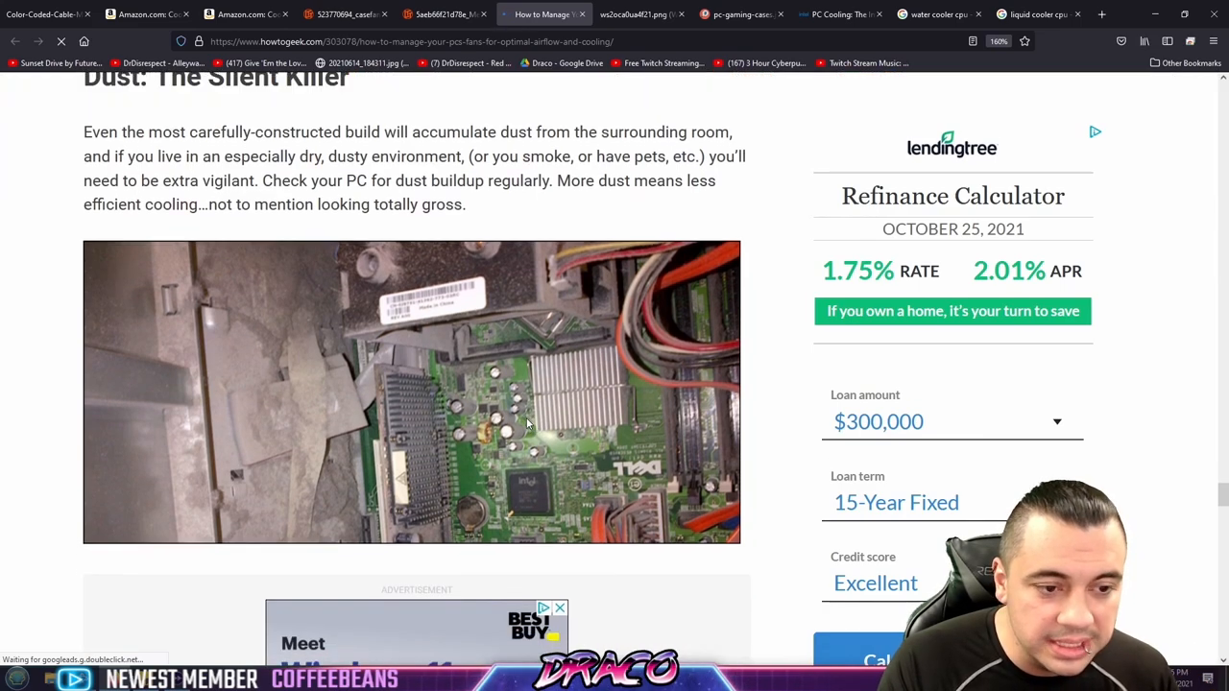
{"action": "scroll", "scroll_direction": "down", "scroll_amount": 3}
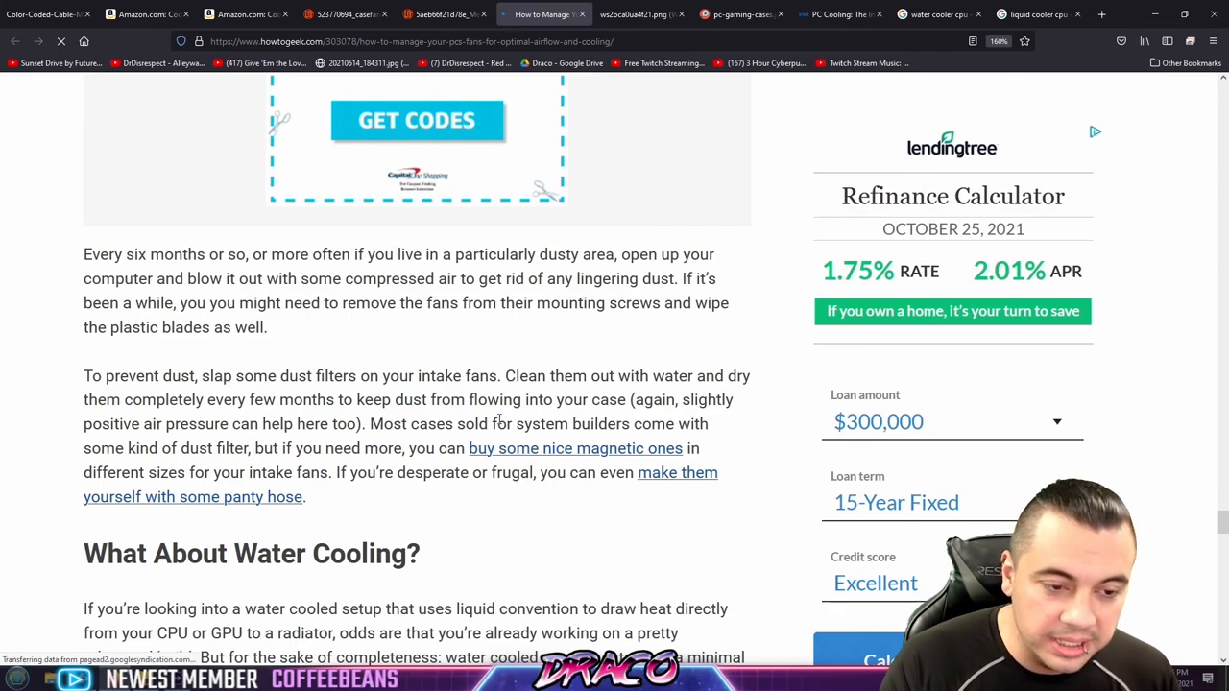
{"action": "mouse_move", "coordinate": [451, 441]}
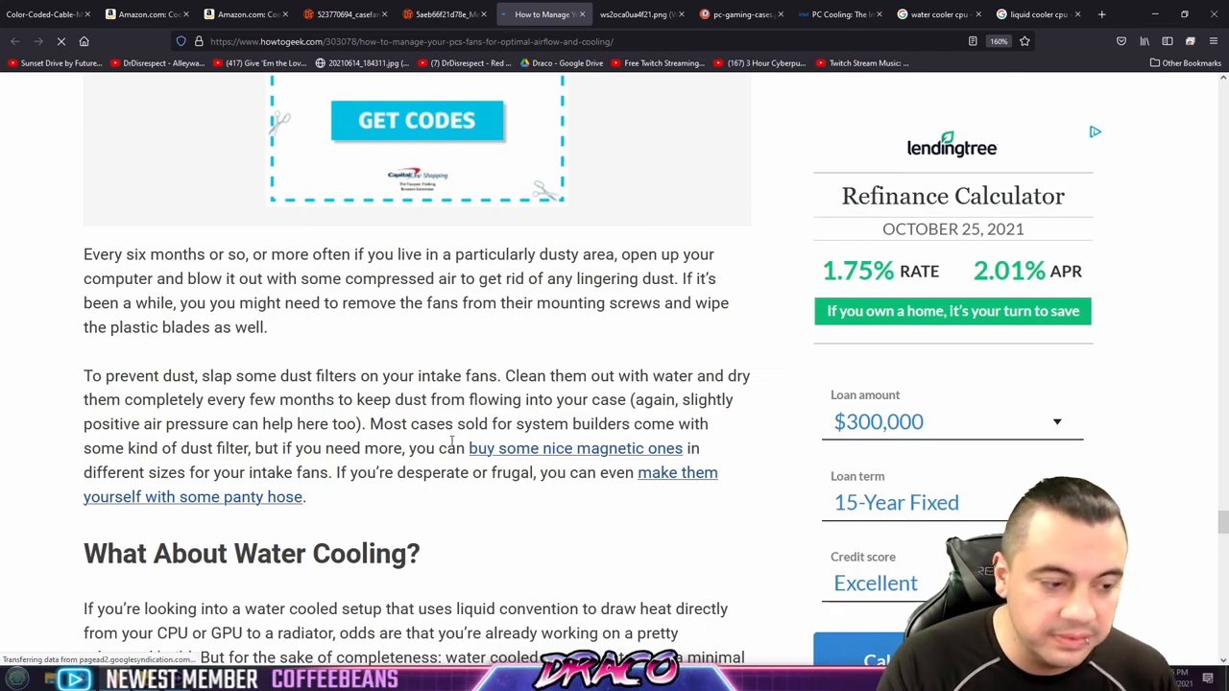
{"action": "scroll", "scroll_direction": "down", "scroll_amount": 3}
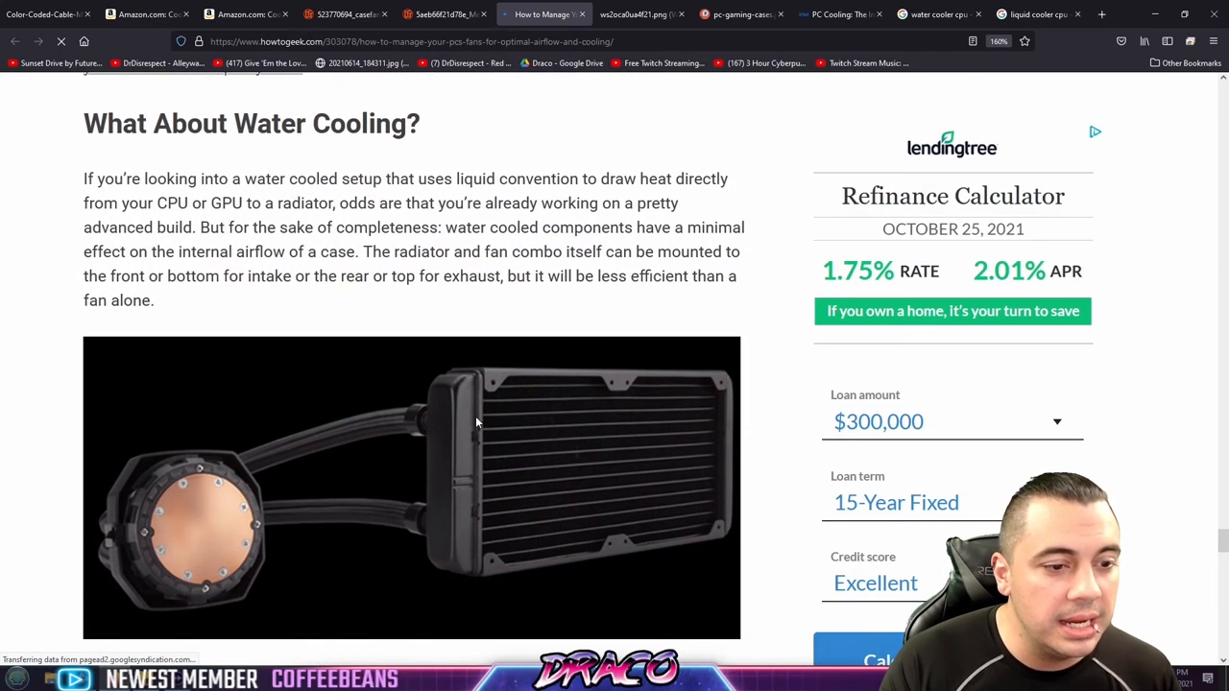
{"action": "scroll", "scroll_direction": "down", "scroll_amount": 3}
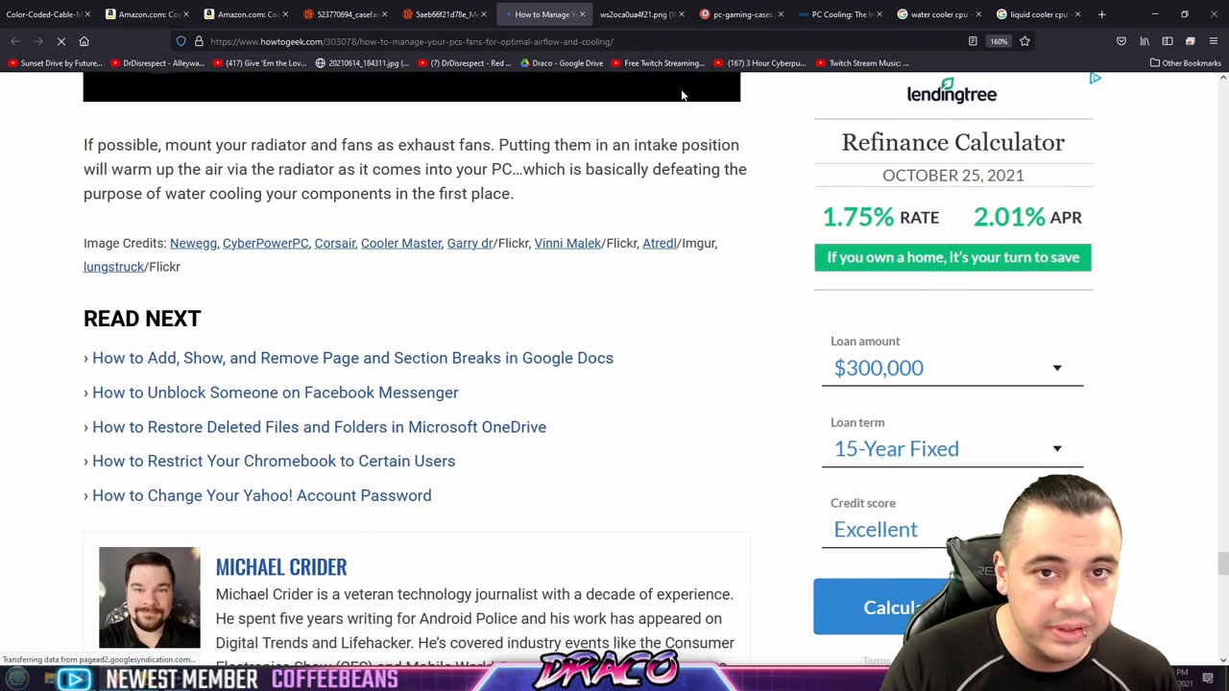
Bring up the Google Images results for 'liquid cooler cpu'.
{"action": "left_click", "coordinate": [1033, 16]}
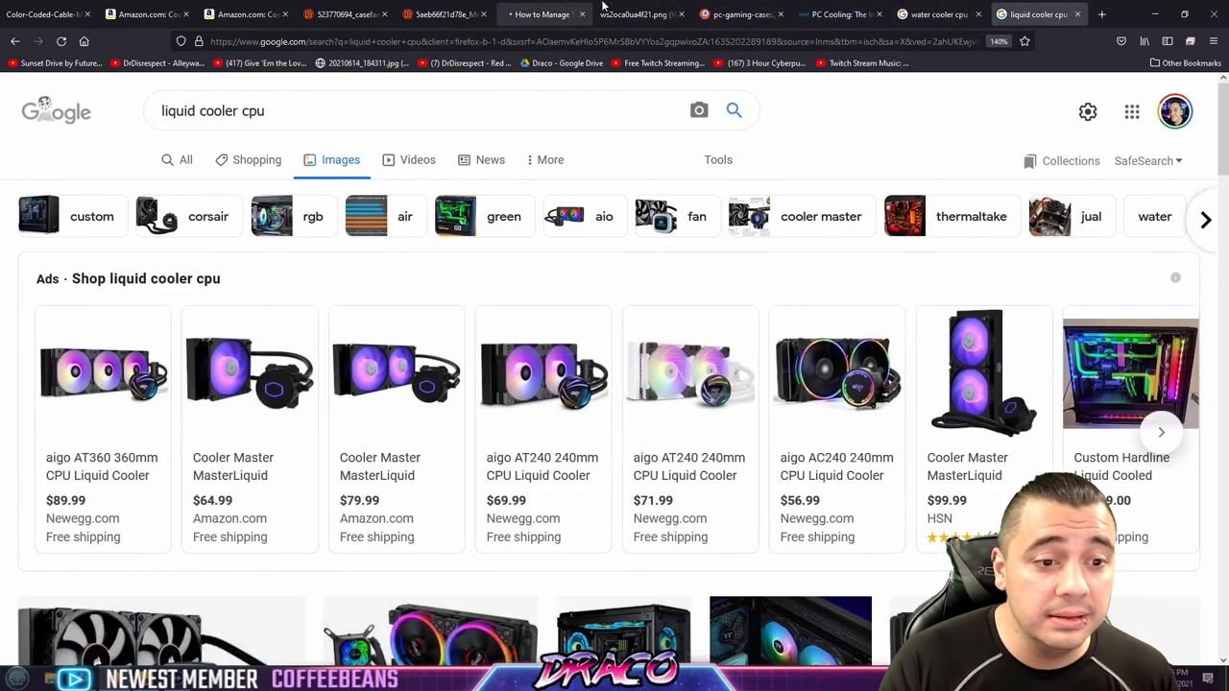